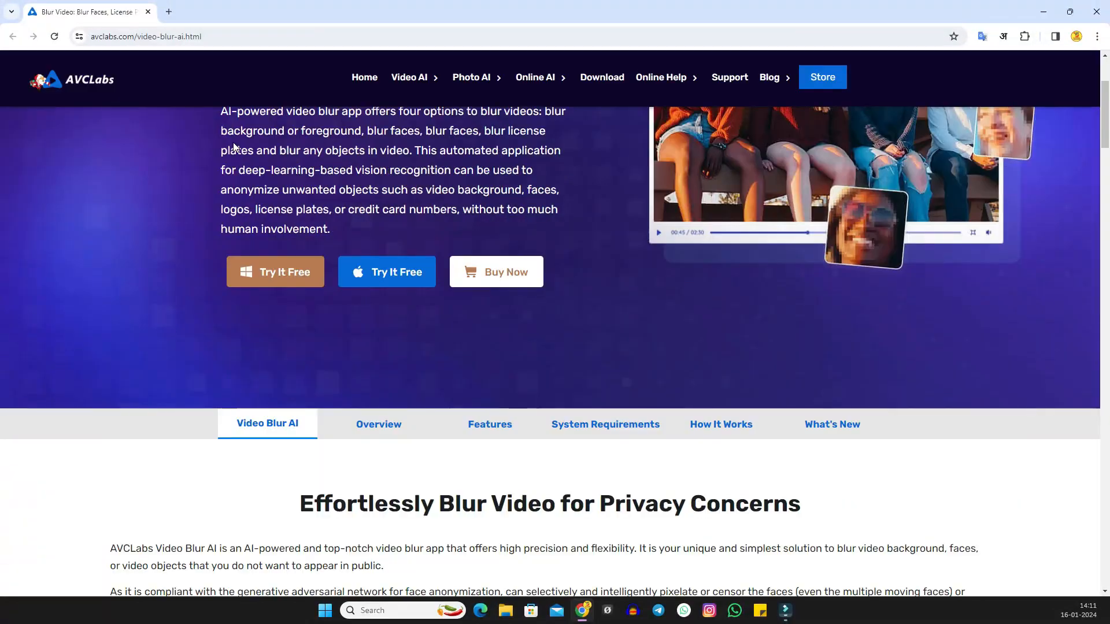
Step: Scroll the AVCLabs Video Blur AI product page to reach the Windows 'Try It Free' installer download
scroll("down", 3)
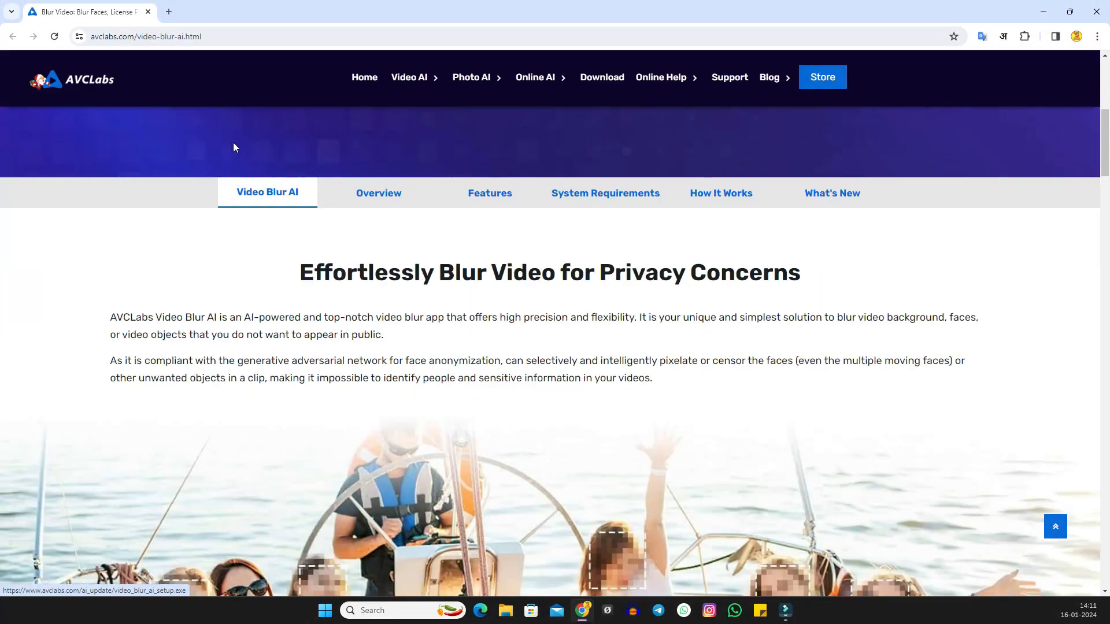
scroll("down", 3)
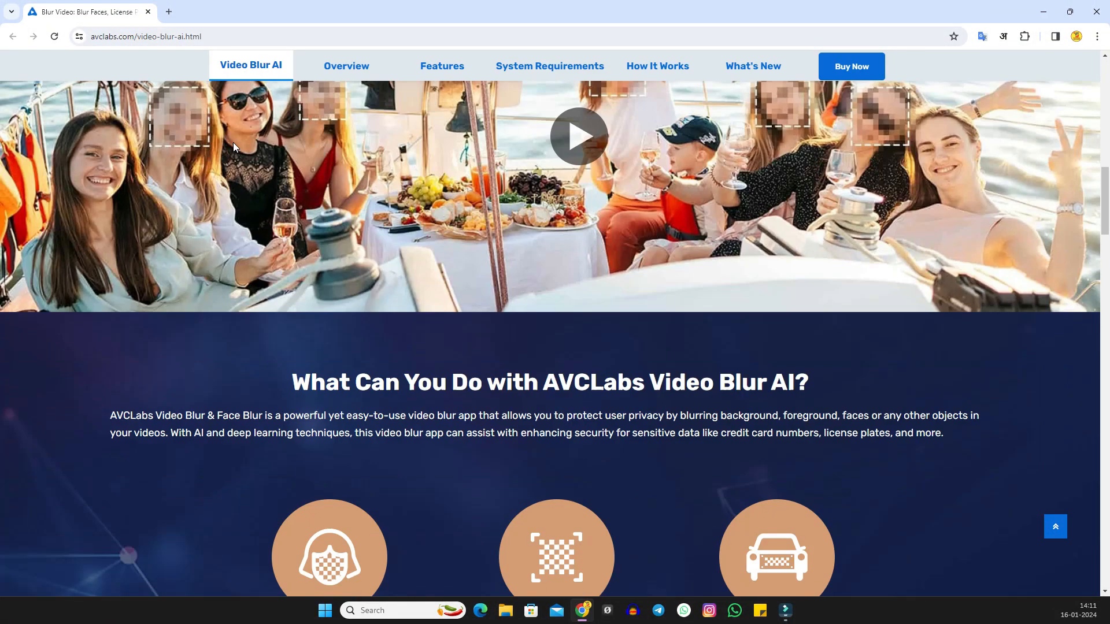
scroll("up", 3)
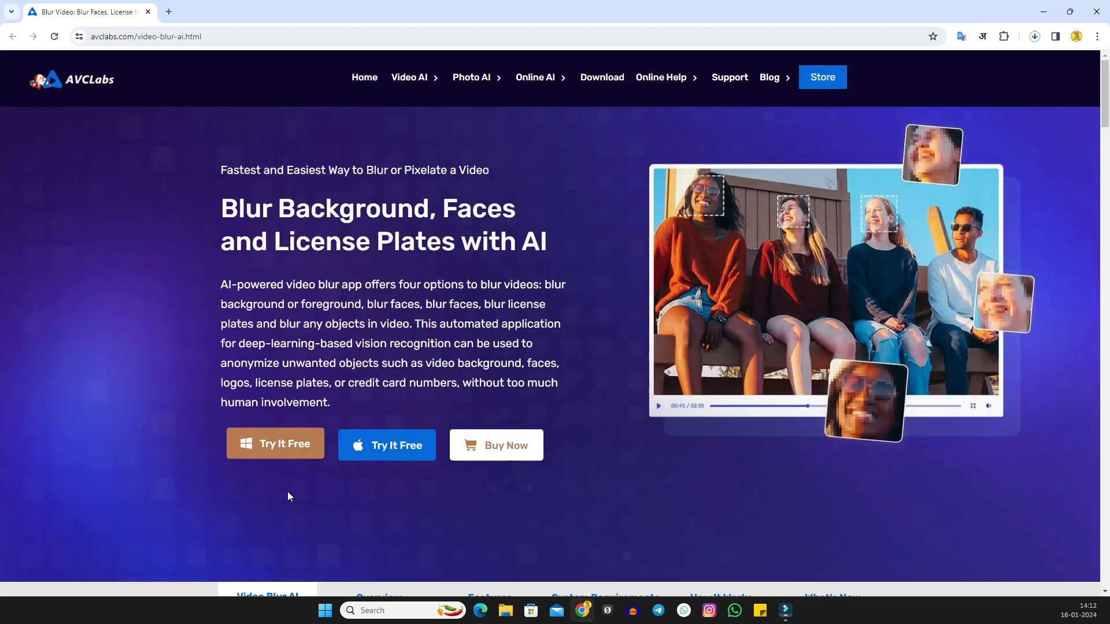
mouse_move(275, 443)
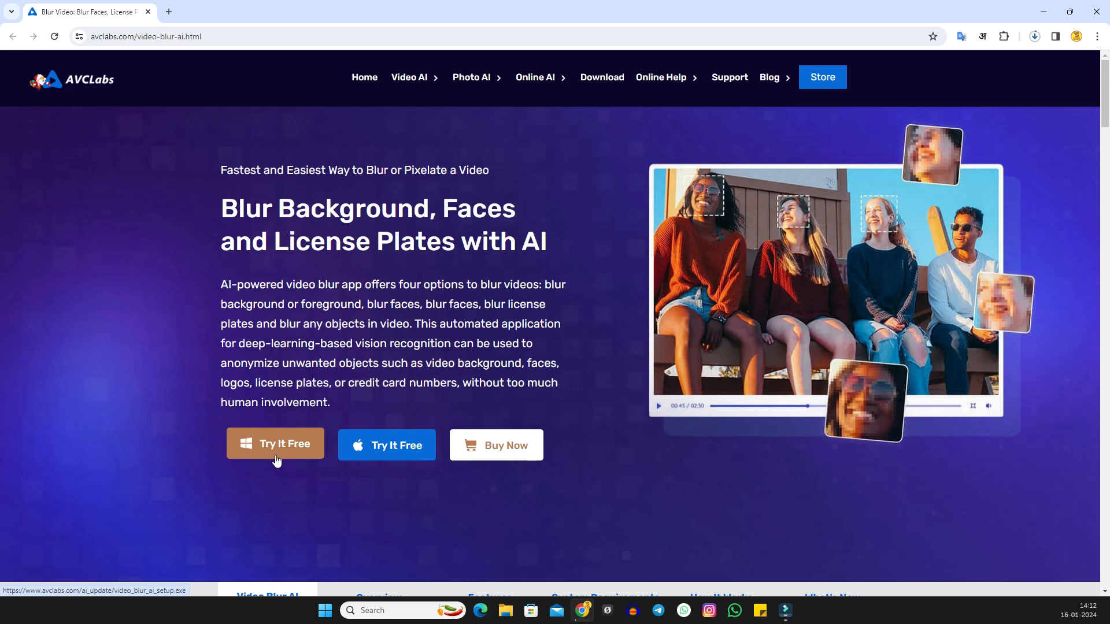
mouse_move(966, 276)
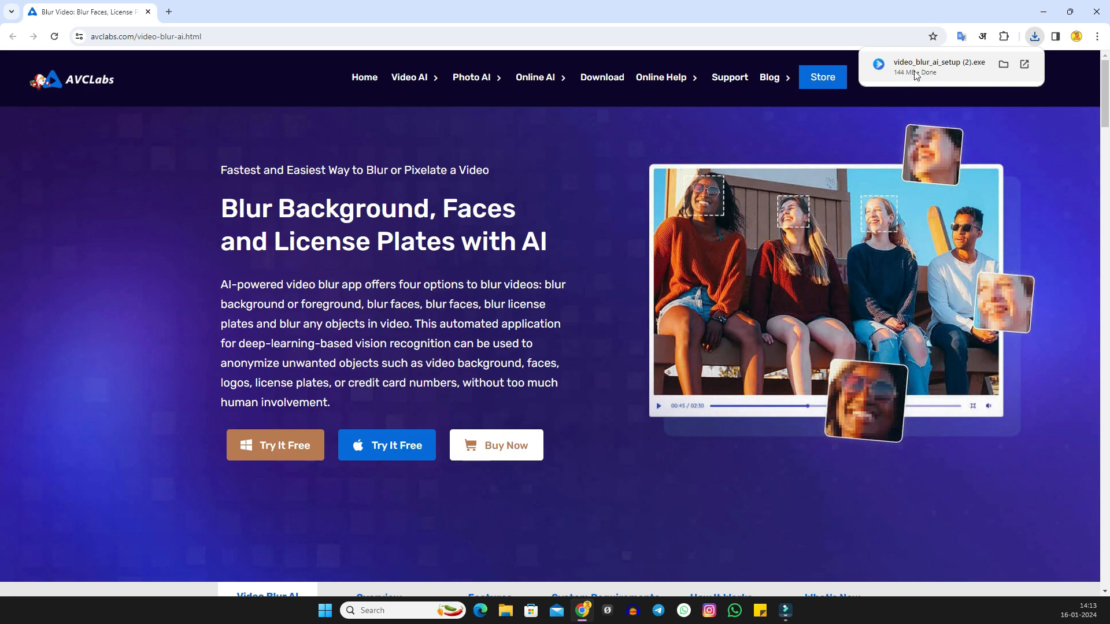
Step: Run the downloaded setup and choose 'Install Now!' until the Install Completed screen appears
left_click(937, 63)
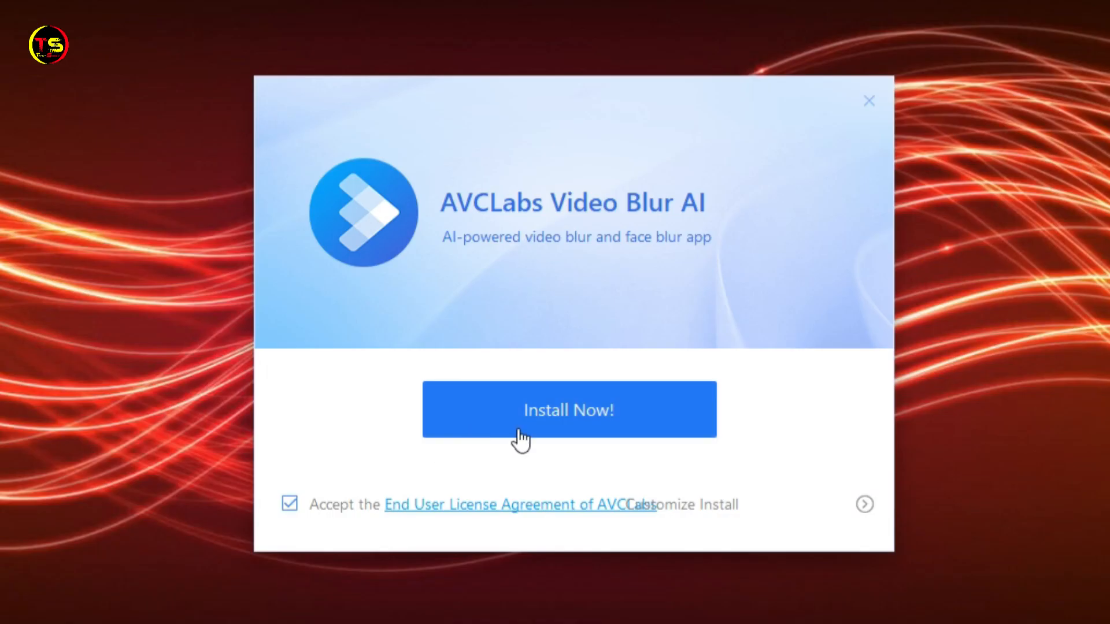
mouse_move(569, 418)
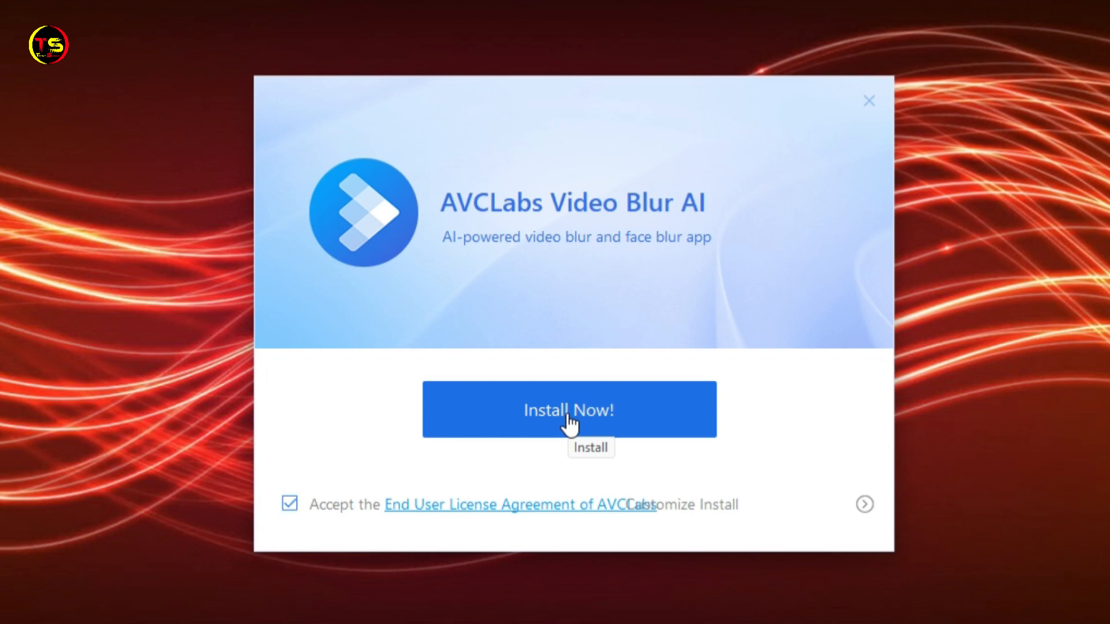
left_click(569, 409)
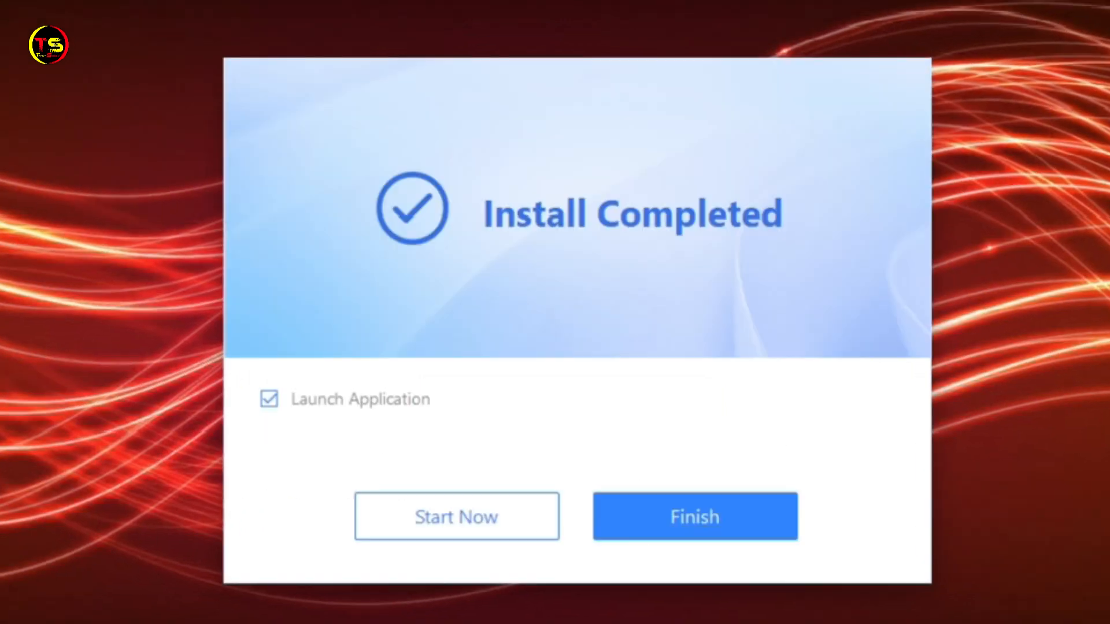
mouse_move(531, 296)
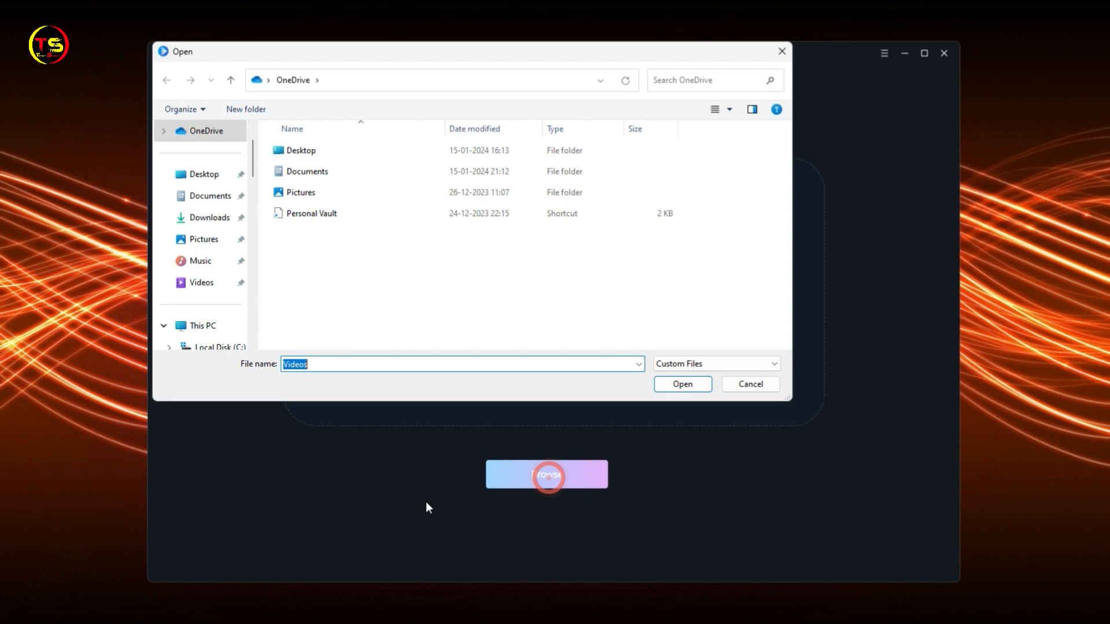
Step: Browse to Untitled design.mp4 and import the 14-second clip onto the timeline
left_click(681, 384)
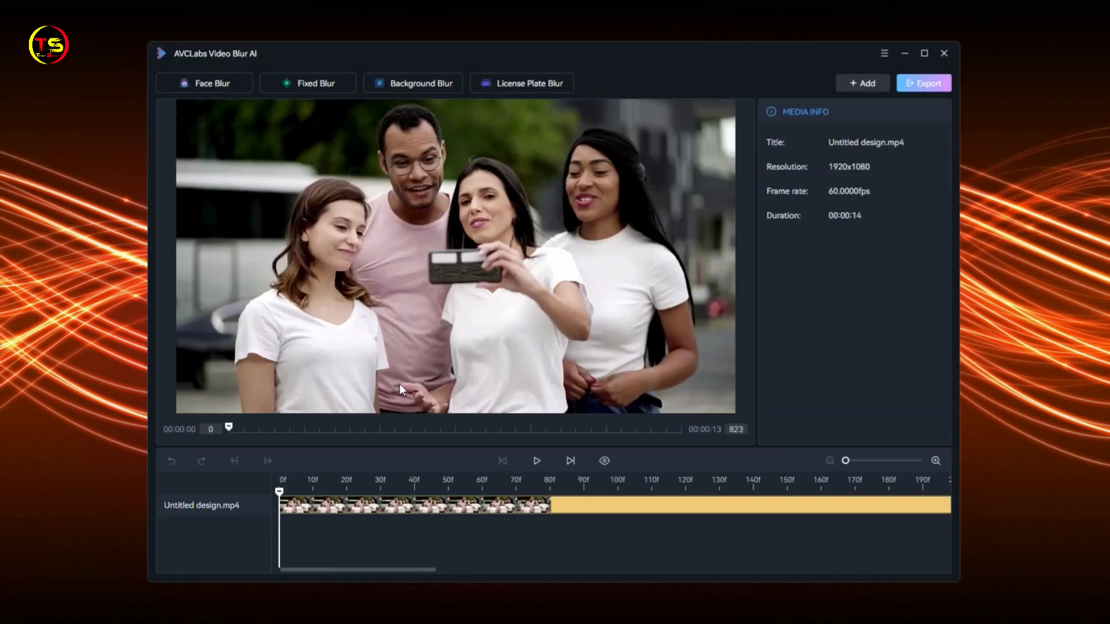
left_click(204, 84)
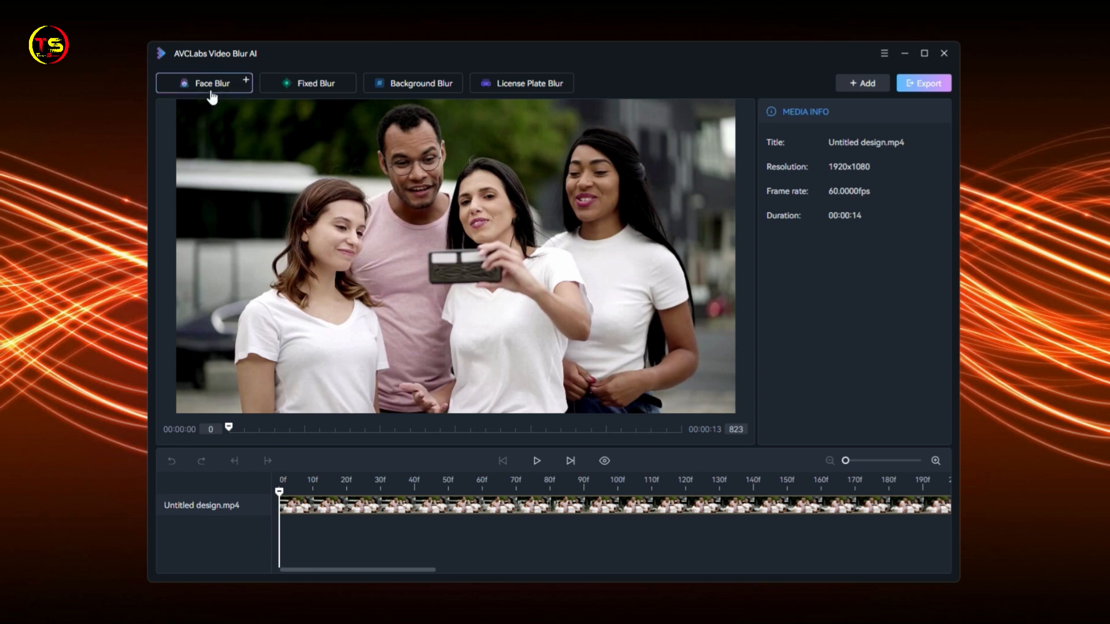
left_click(420, 83)
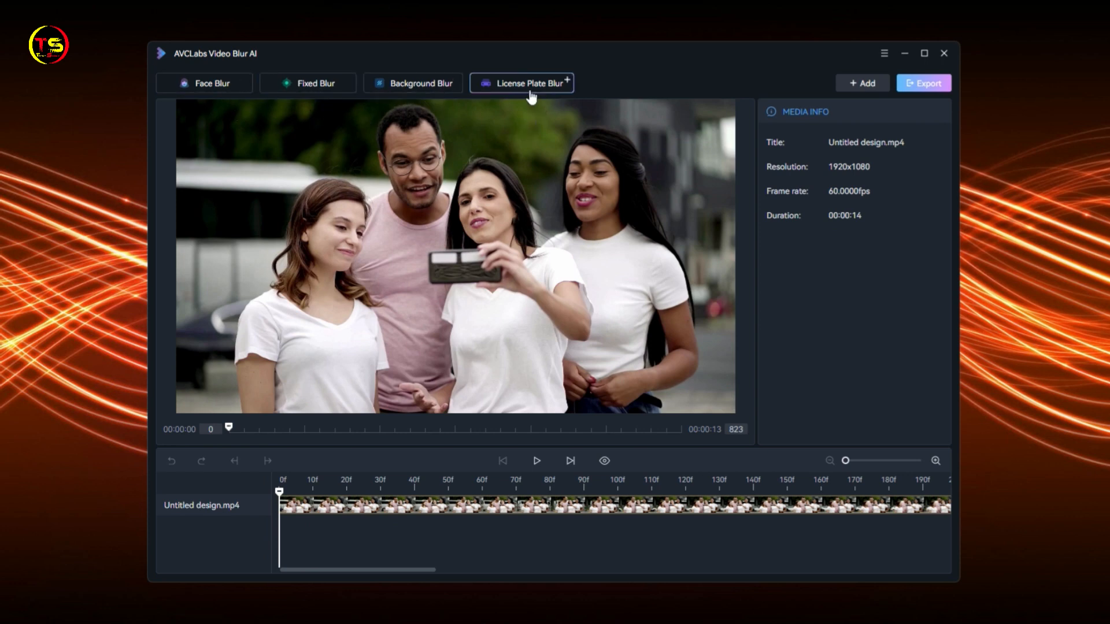
mouse_move(617, 219)
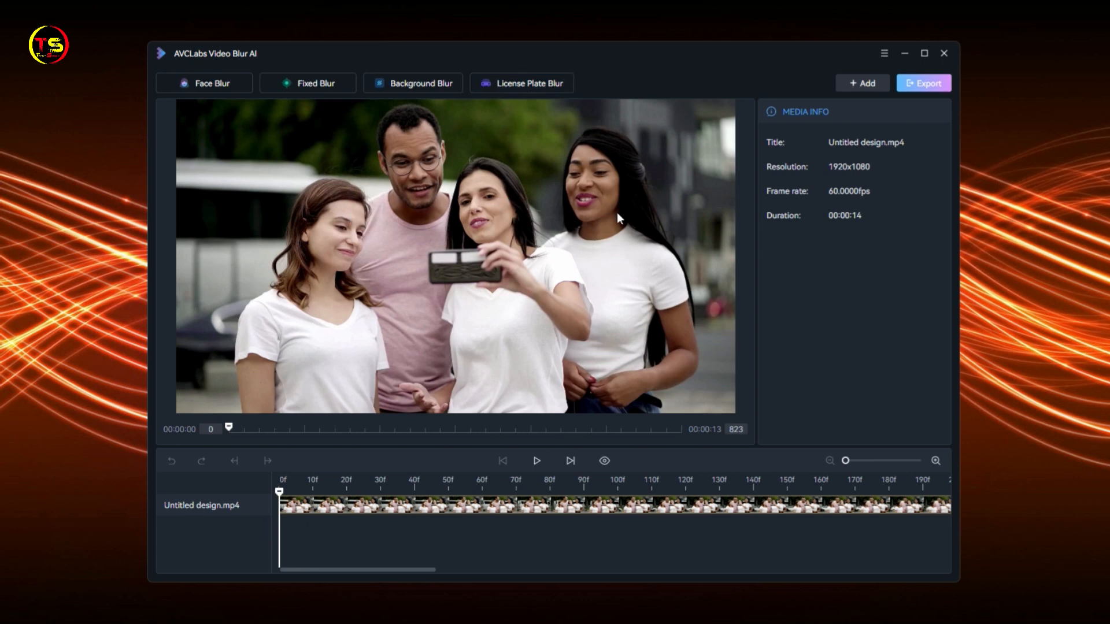
mouse_move(533, 367)
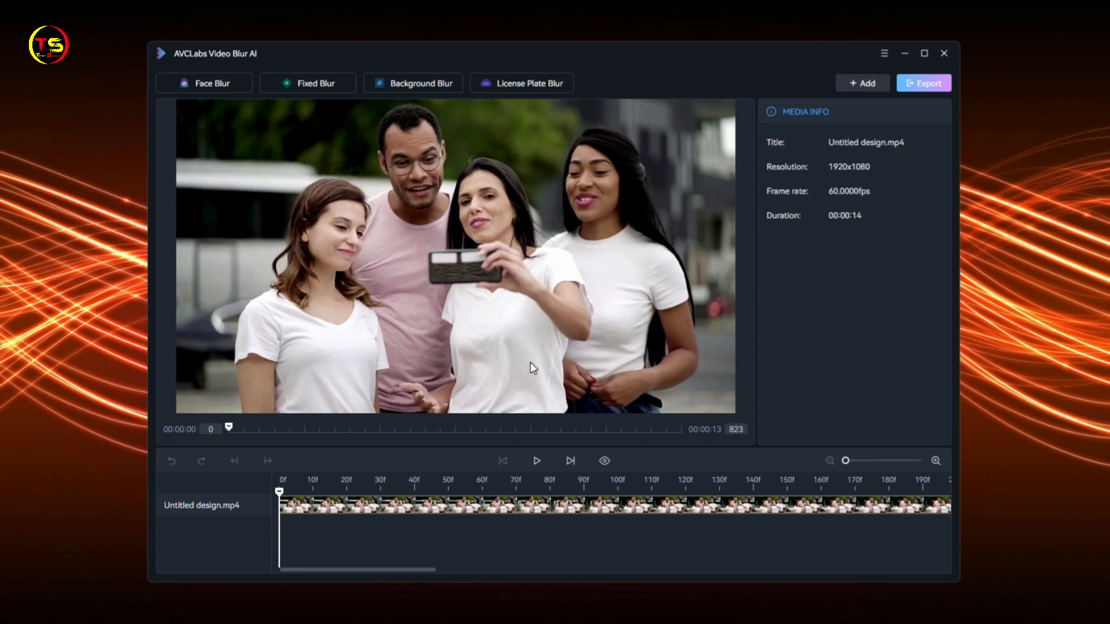
mouse_move(206, 83)
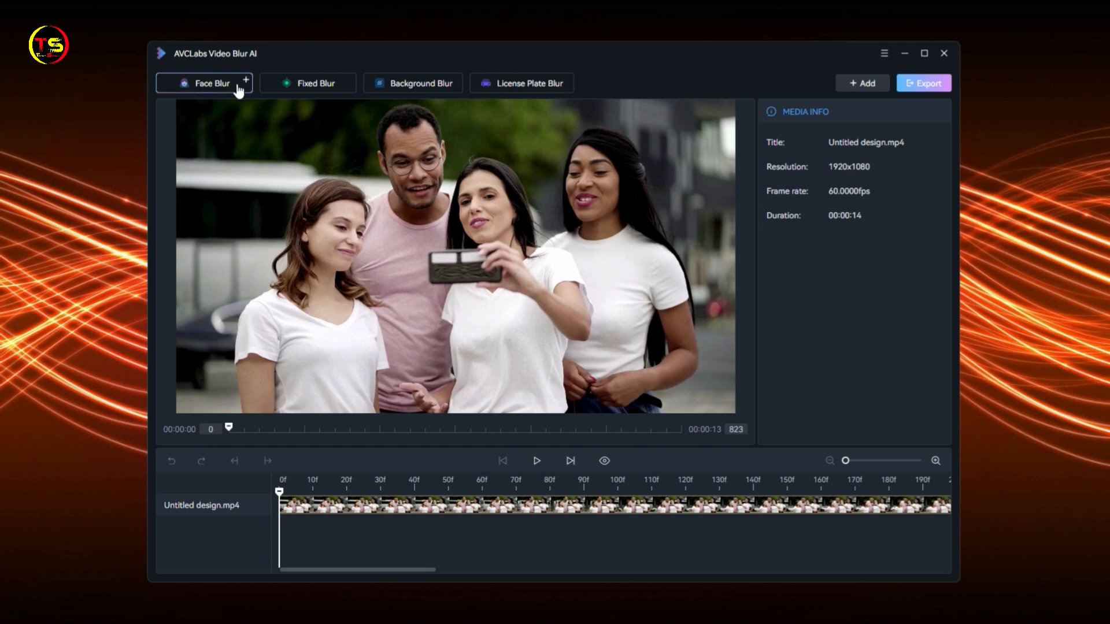
Step: Add a Face Blur 1 track set to All Faces with mosaic blur type and strength 5
left_click(205, 83)
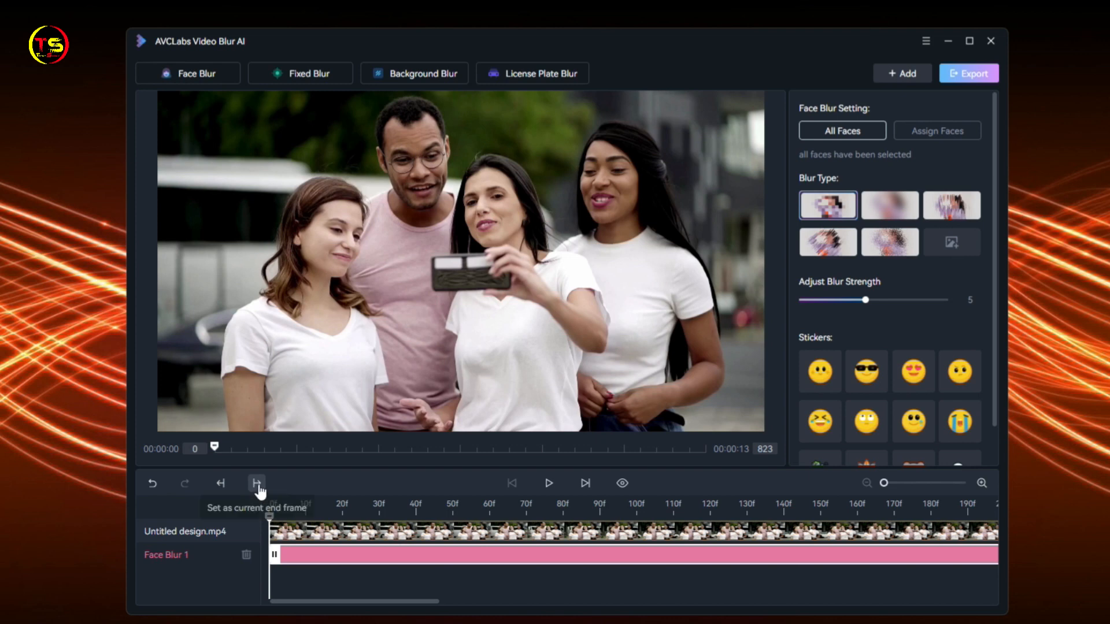
mouse_move(257, 483)
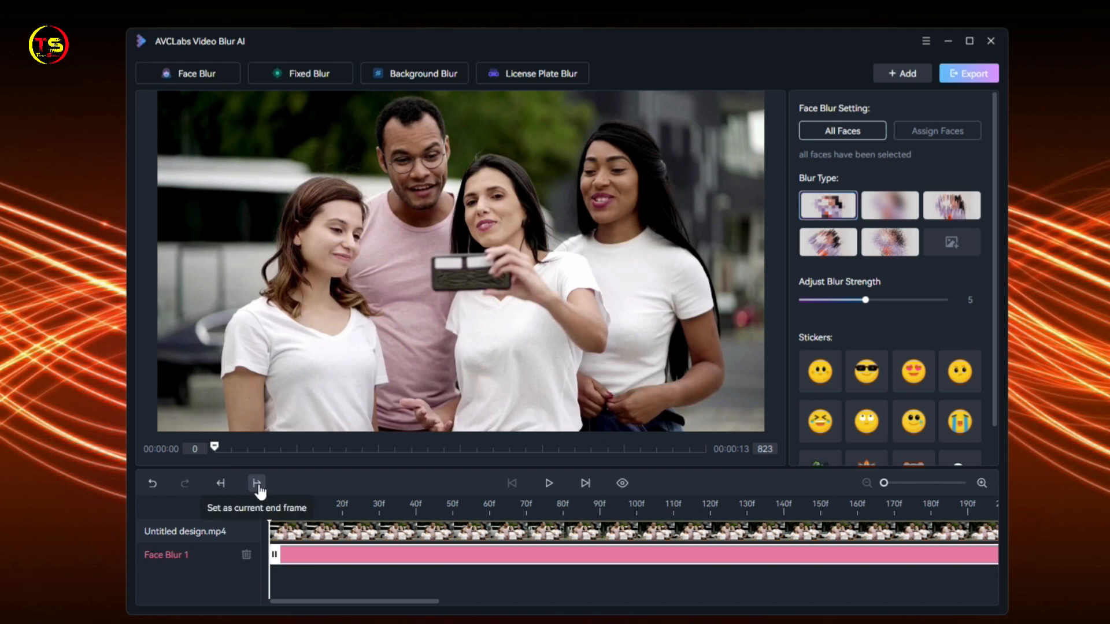
mouse_move(221, 483)
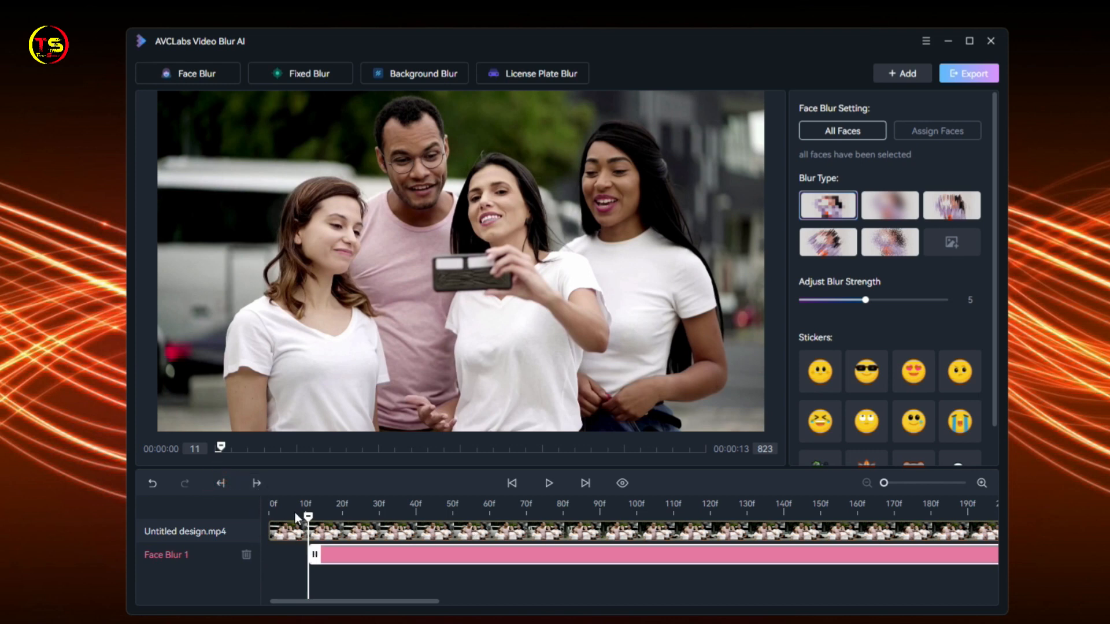
mouse_move(584, 551)
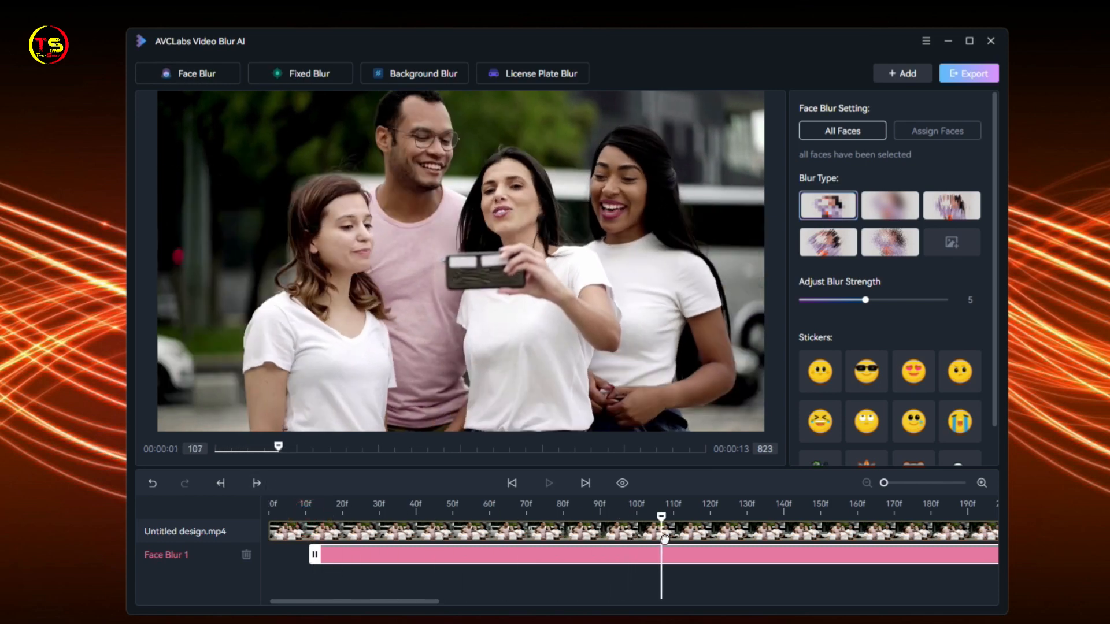
left_click(257, 483)
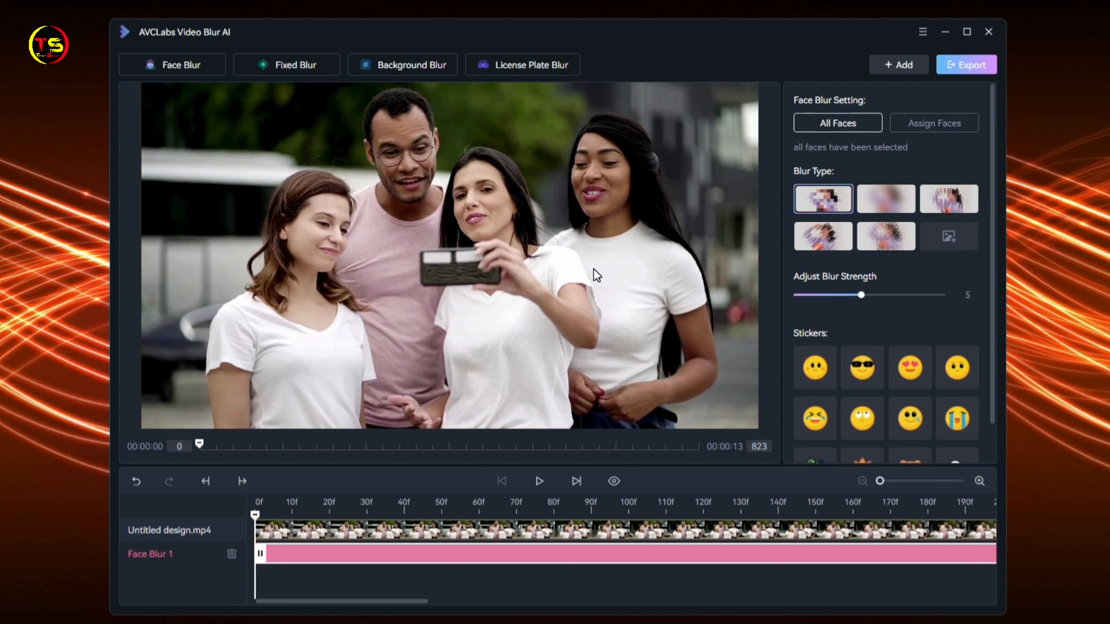
mouse_move(506, 290)
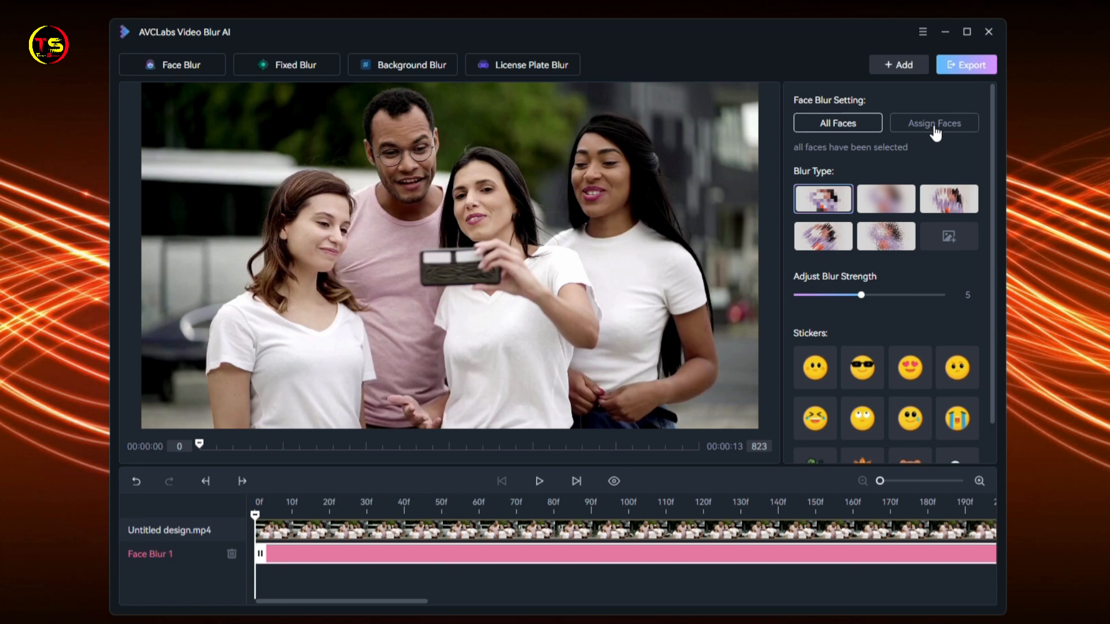
mouse_move(937, 134)
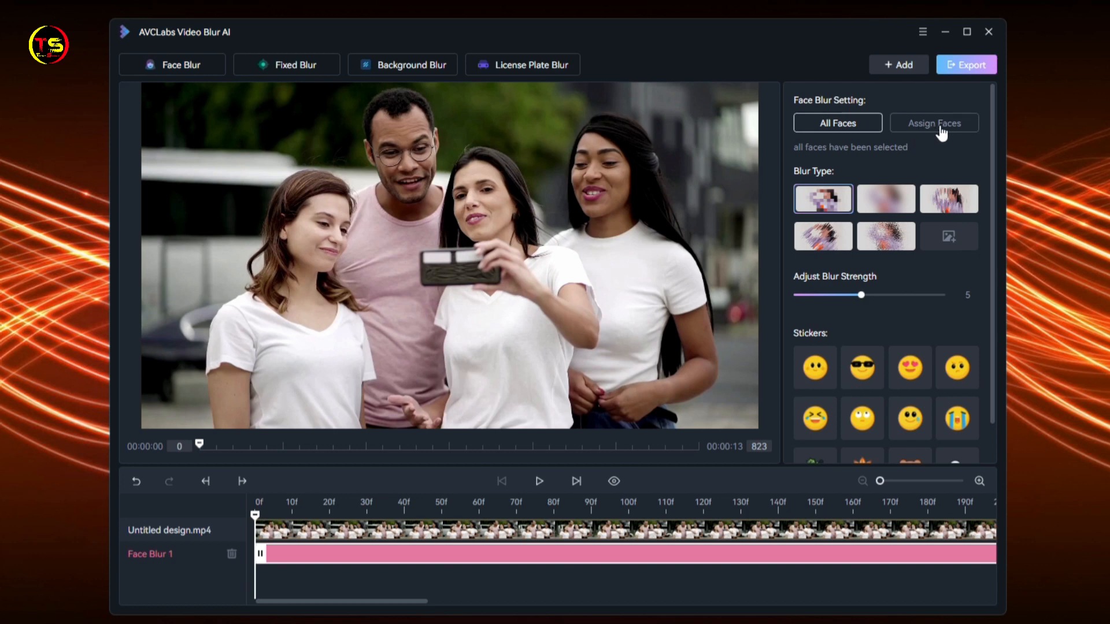
Step: Switch to assigning specific faces and scan the video, finding eight faces
left_click(933, 122)
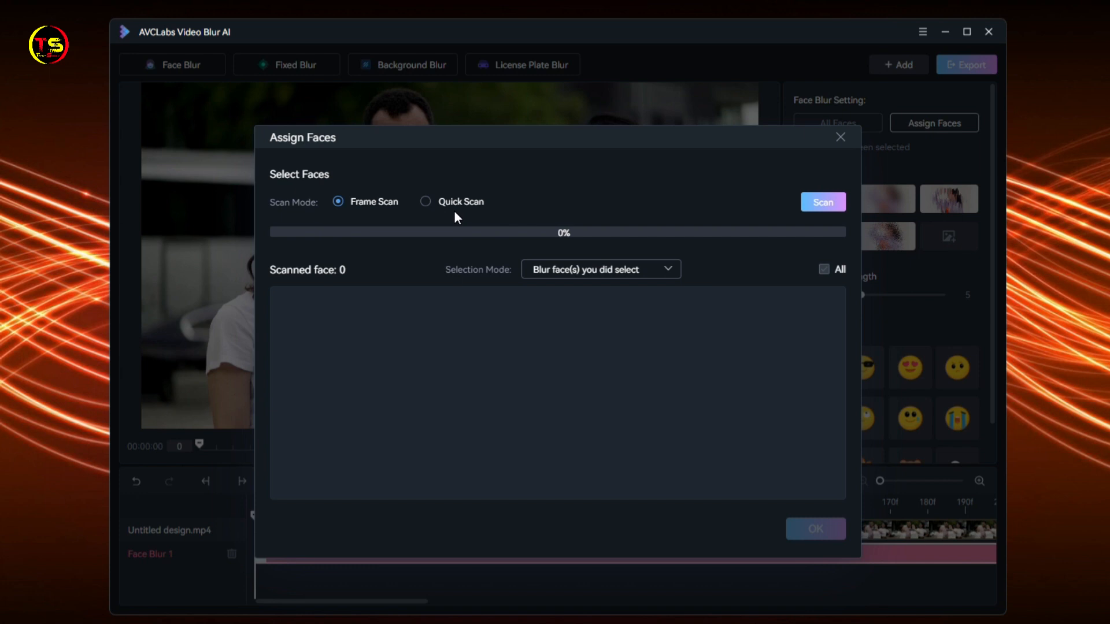
mouse_move(373, 216)
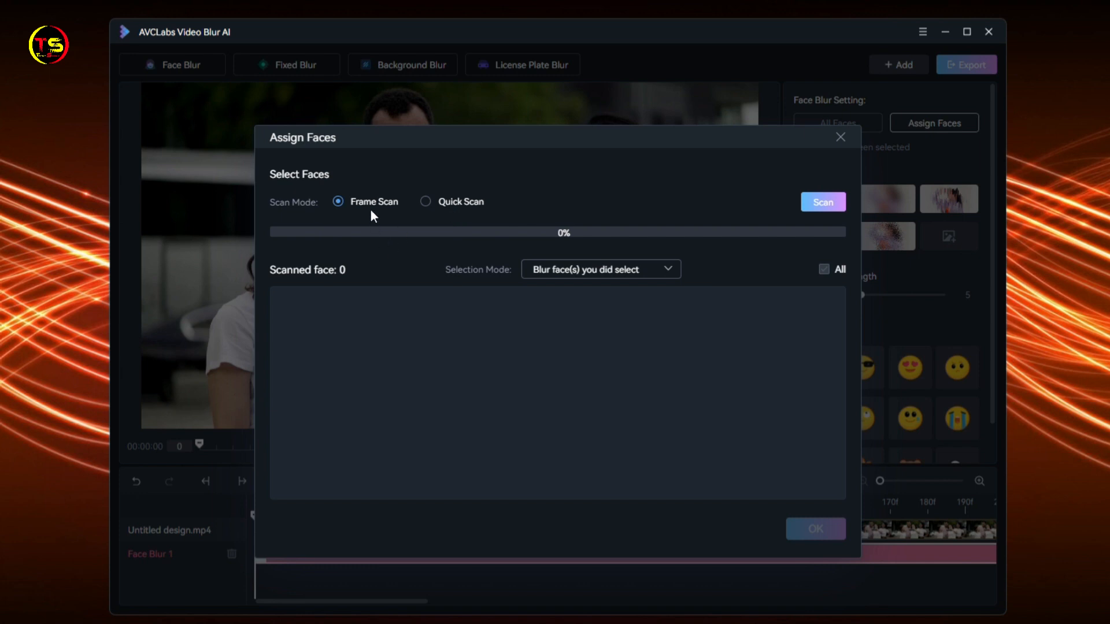
mouse_move(822, 202)
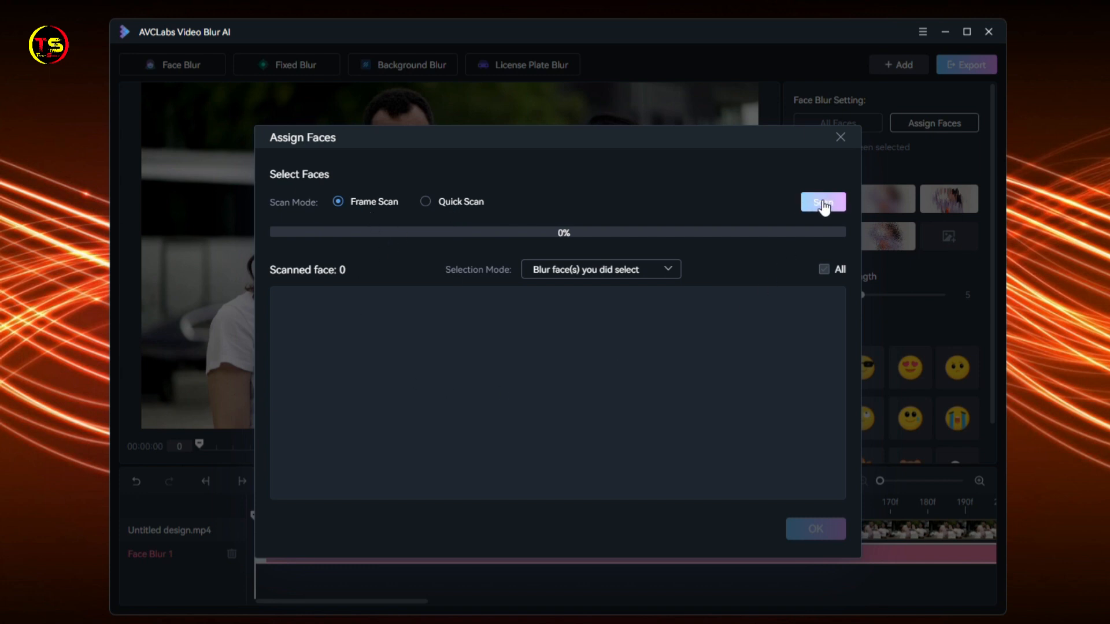
left_click(822, 201)
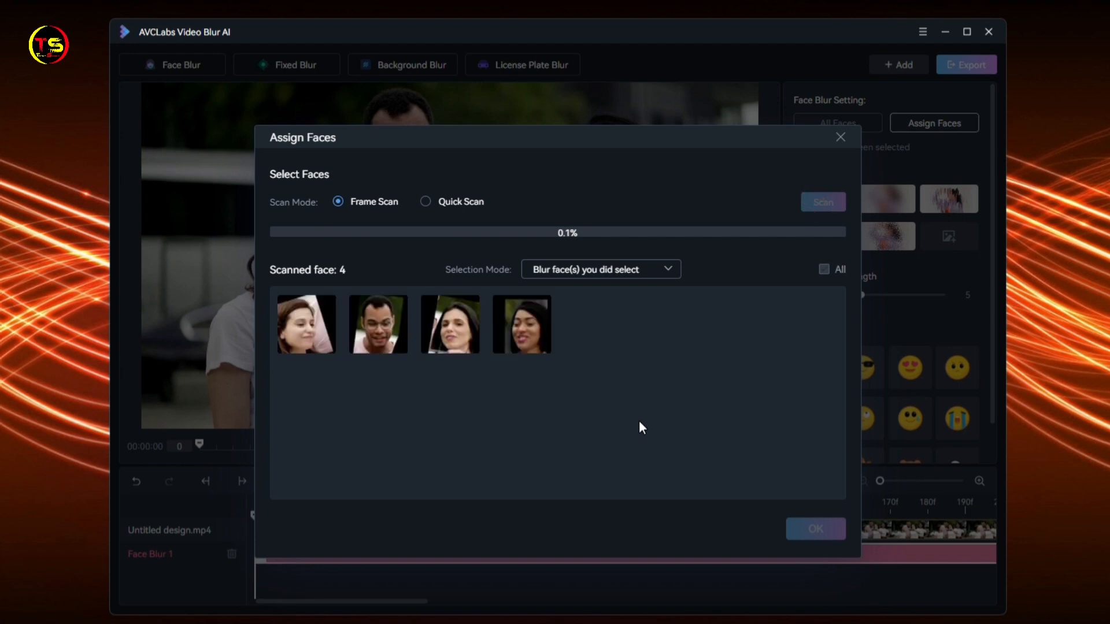
left_click(822, 202)
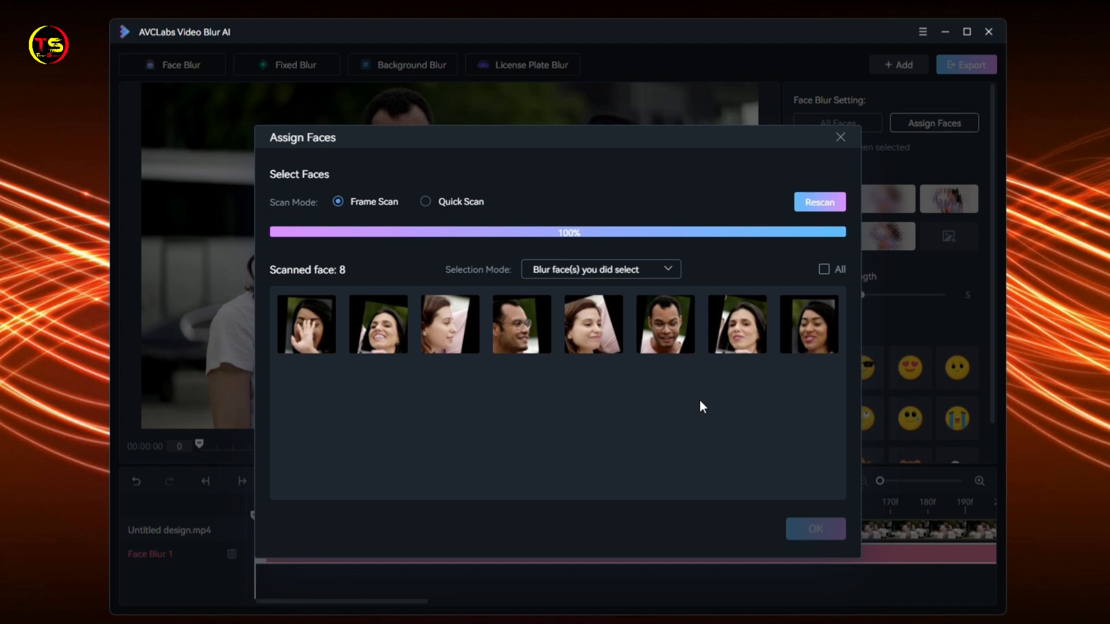
mouse_move(668, 447)
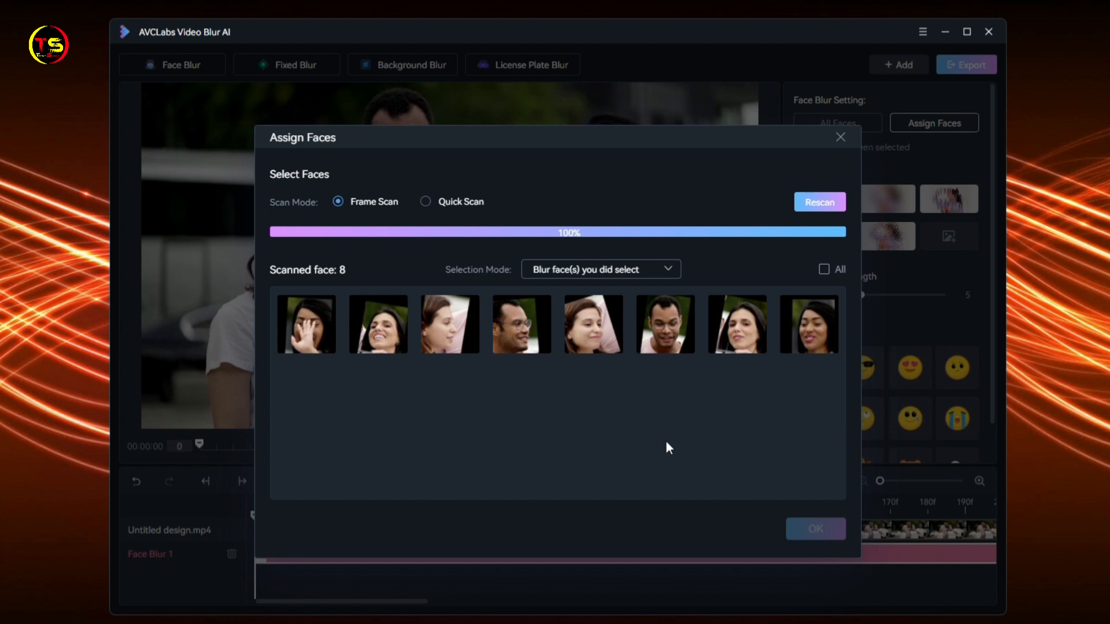
Step: Assign the smiling man and the man with glasses as the two faces to blur and confirm
left_click(664, 324)
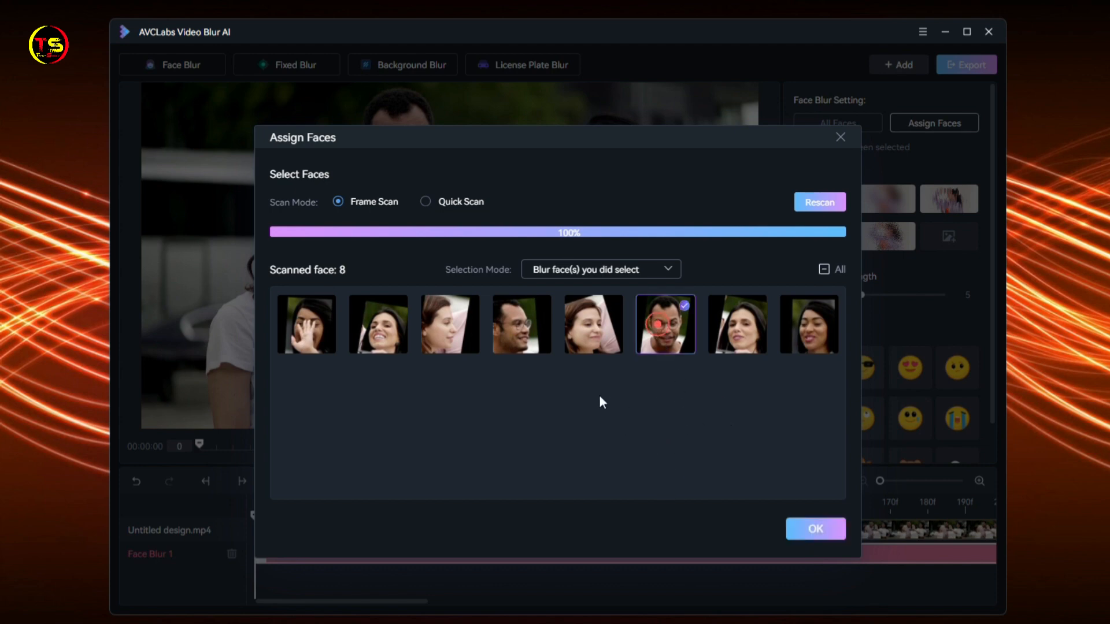
left_click(521, 323)
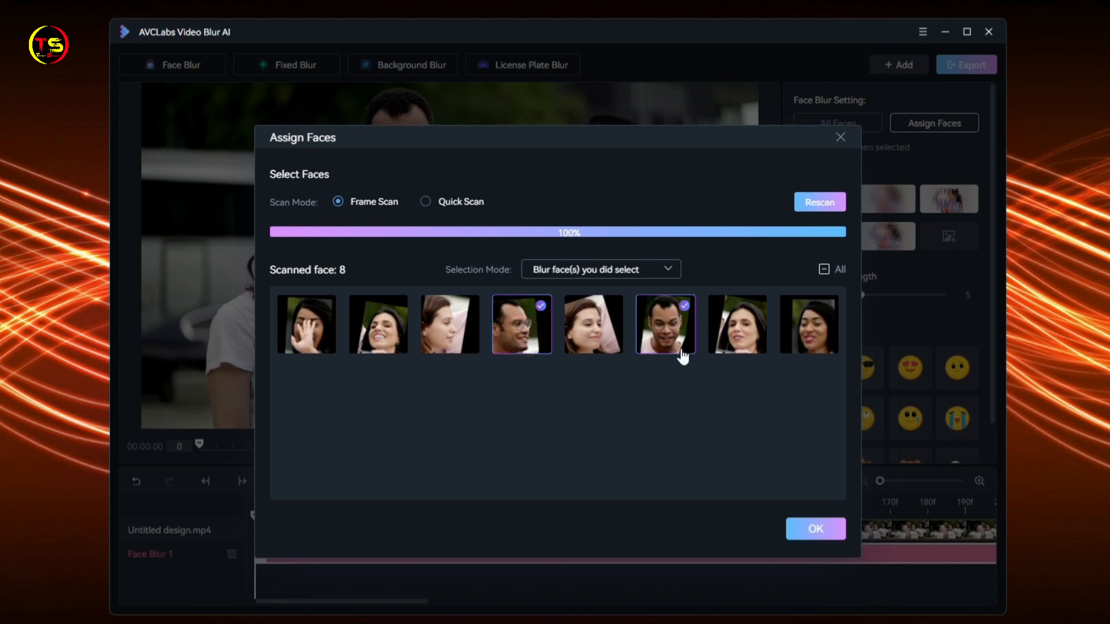
mouse_move(757, 526)
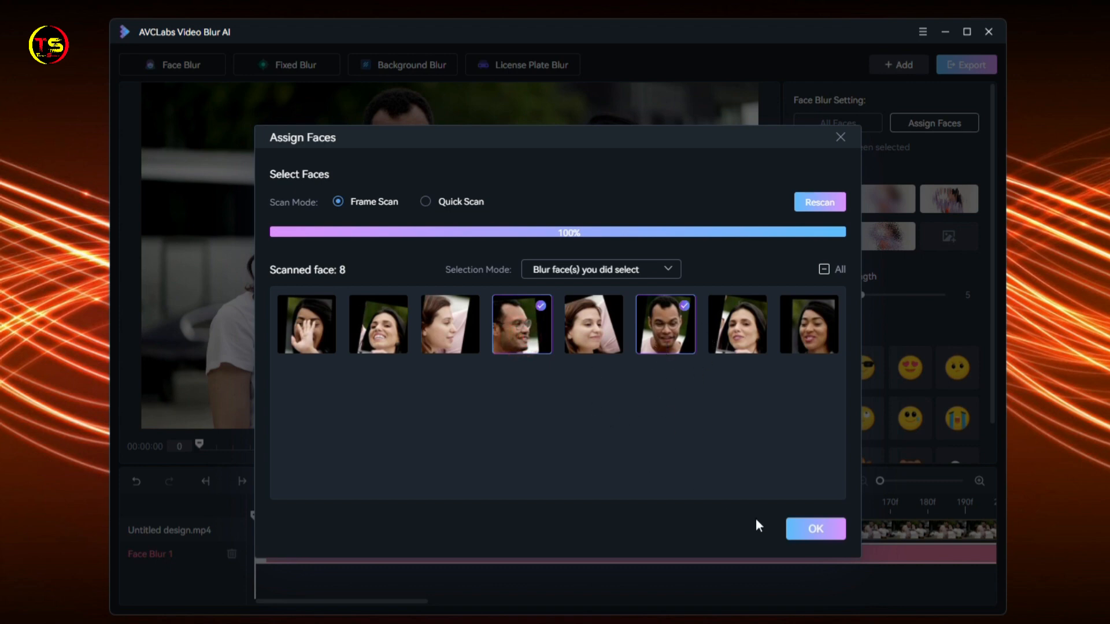
left_click(814, 528)
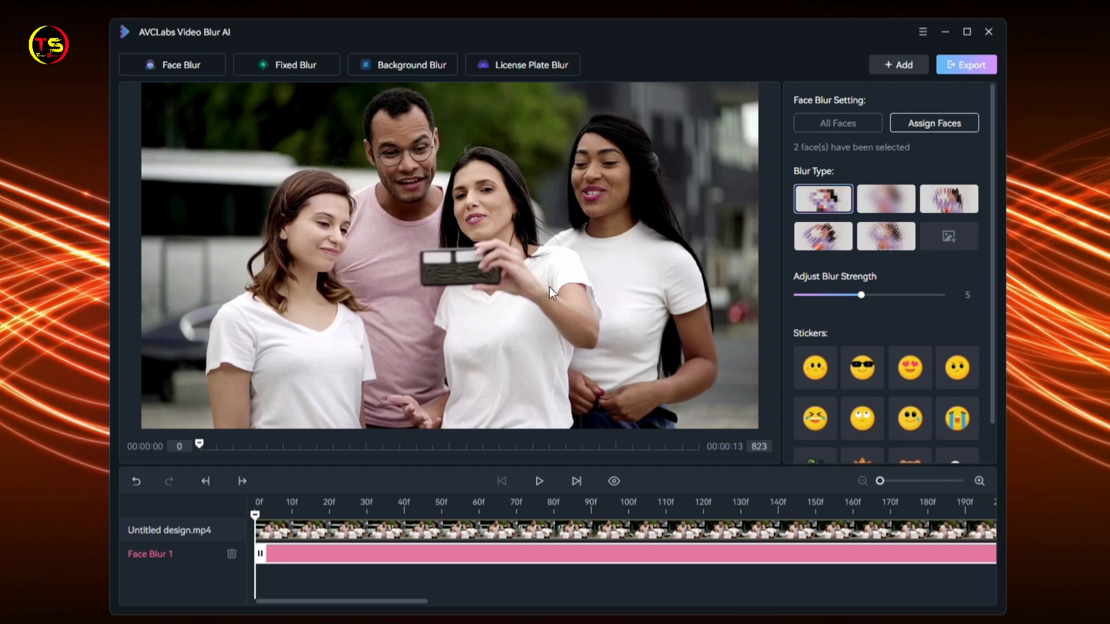
mouse_move(410, 130)
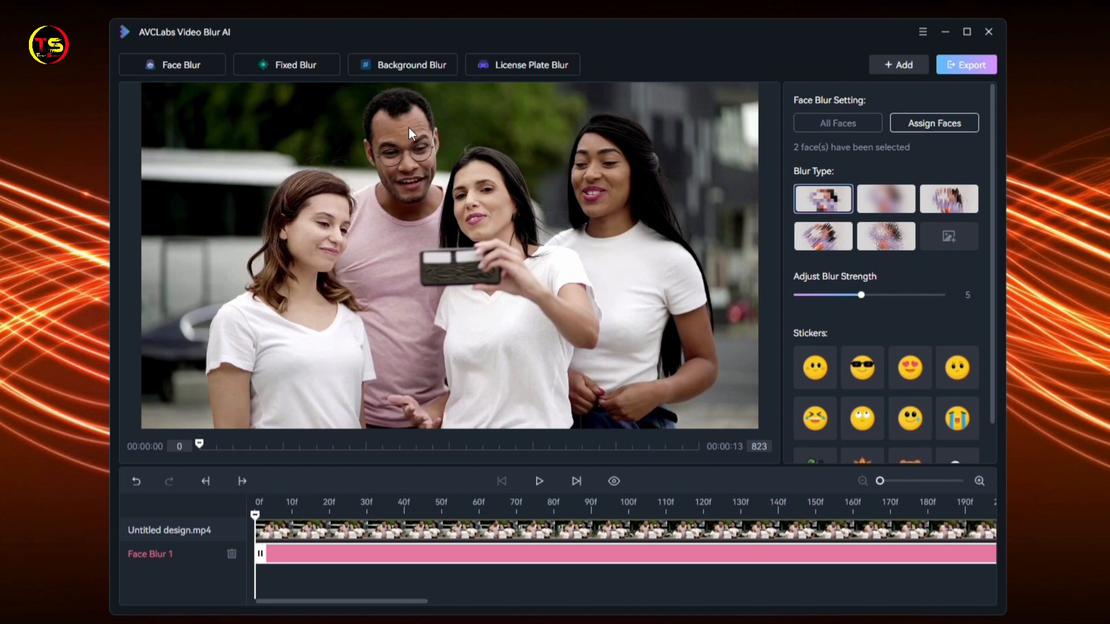
mouse_move(439, 587)
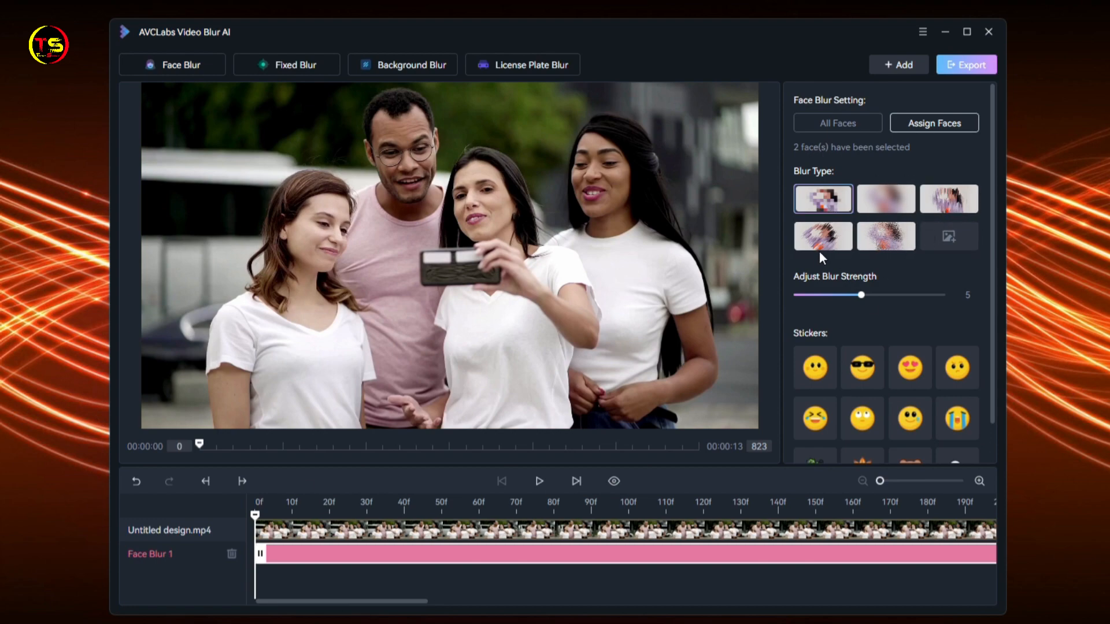
Step: Change the assigned faces to the soft blur style at strength 4 over roughly frames 10–110
left_click(538, 480)
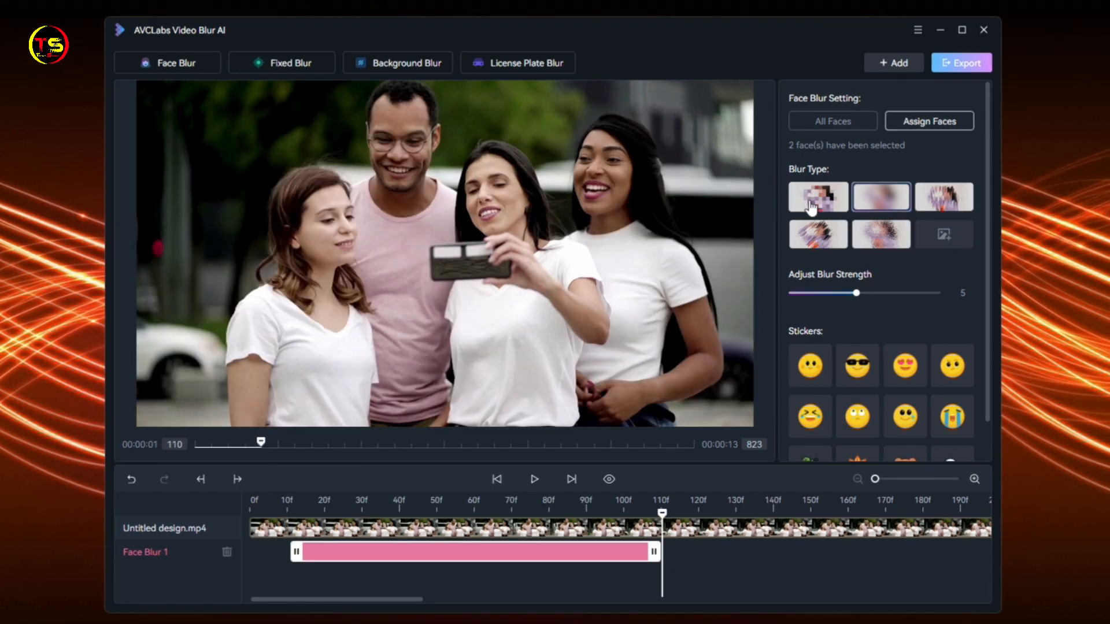
mouse_move(834, 206)
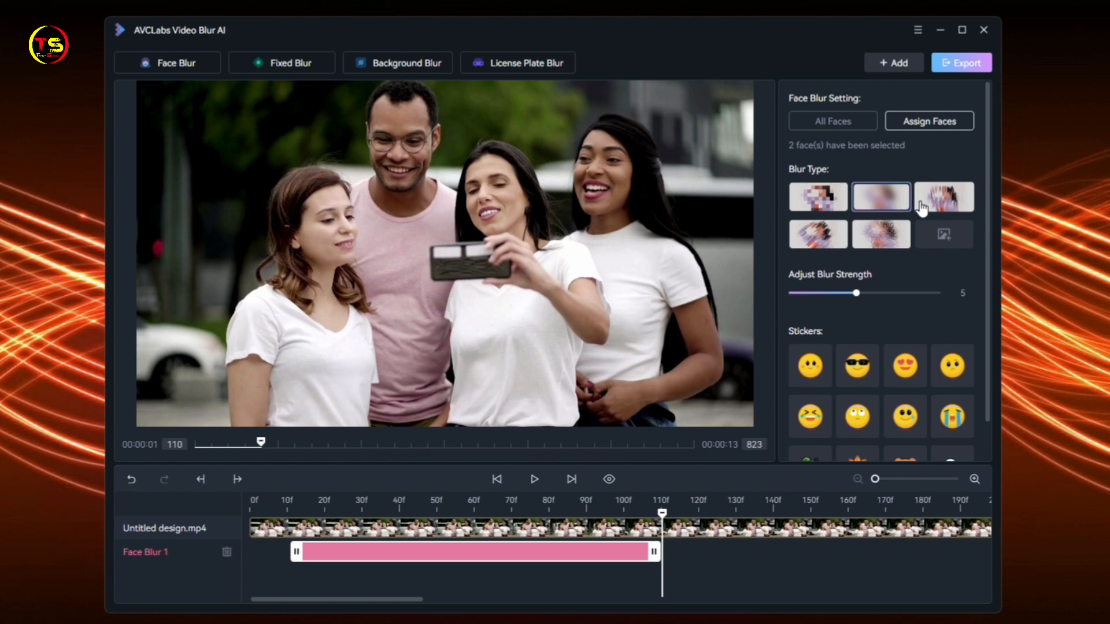
mouse_move(881, 237)
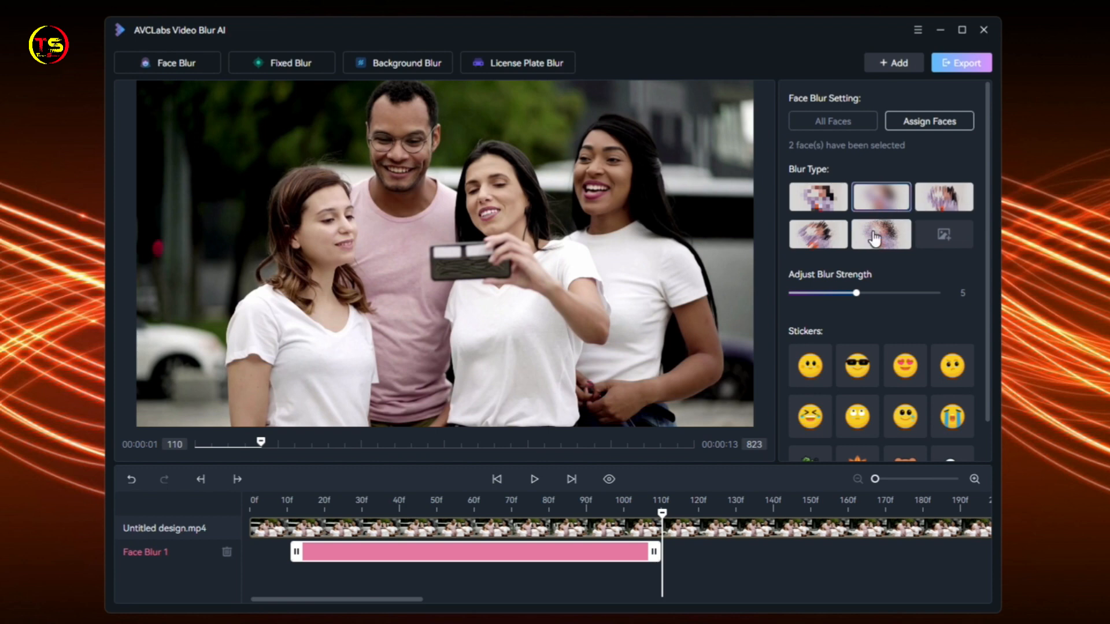
mouse_move(928, 239)
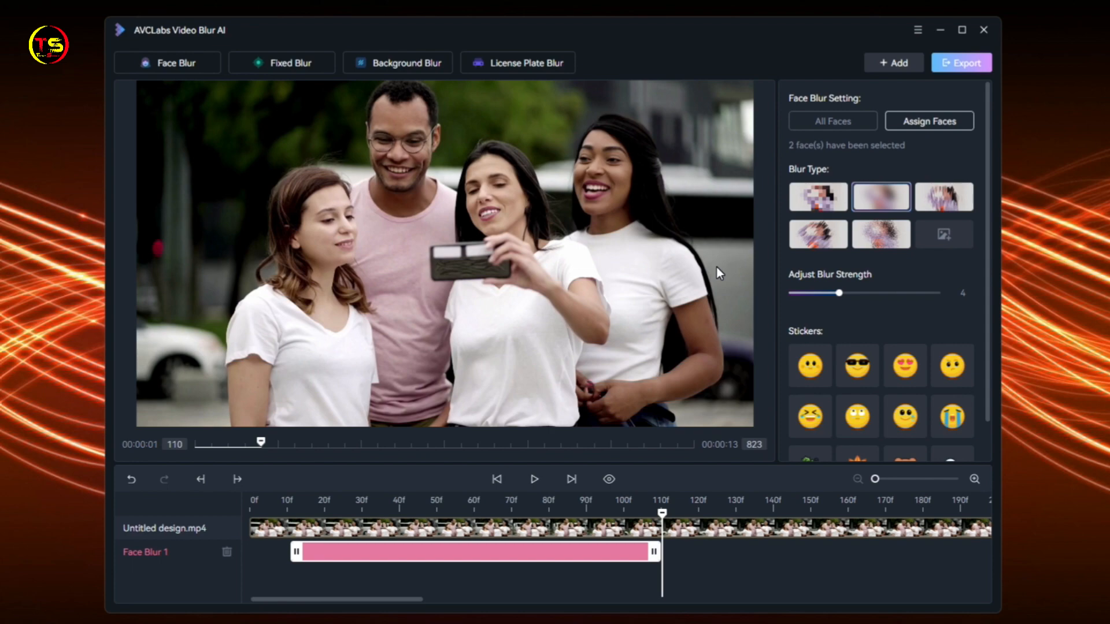
mouse_move(713, 279)
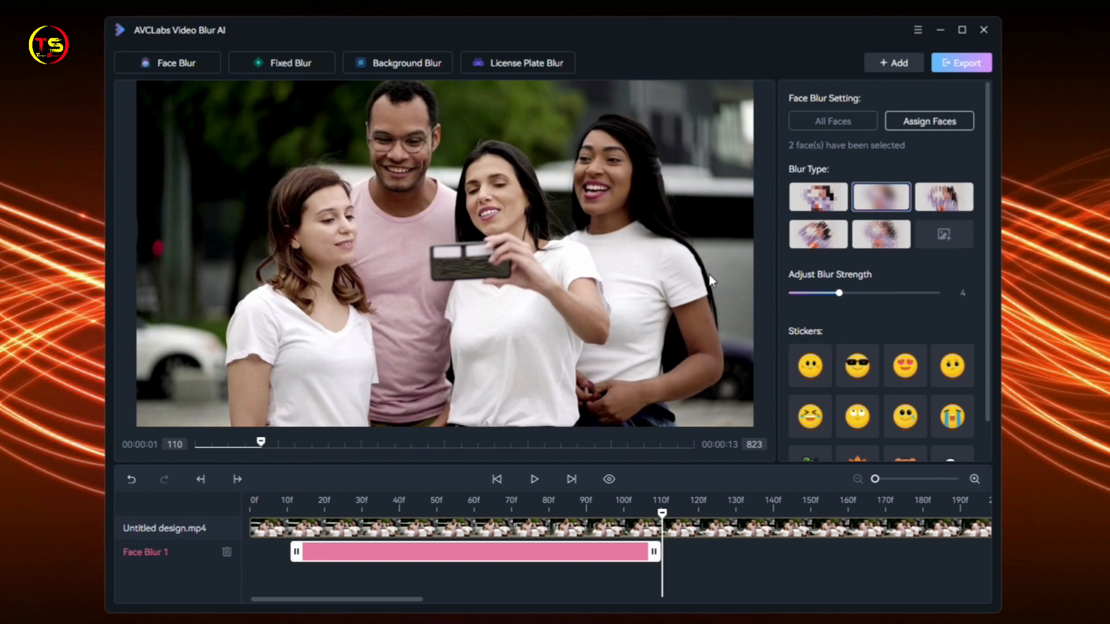
Step: Run preview mode to check the face blur on the video, then leave the preview
left_click(607, 479)
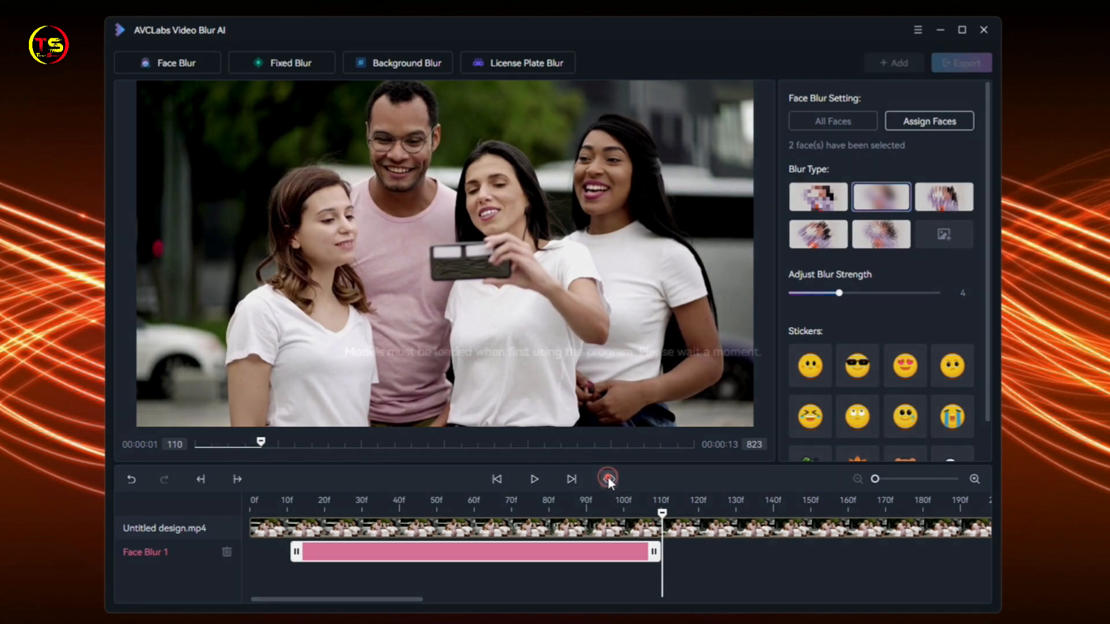
left_click(607, 478)
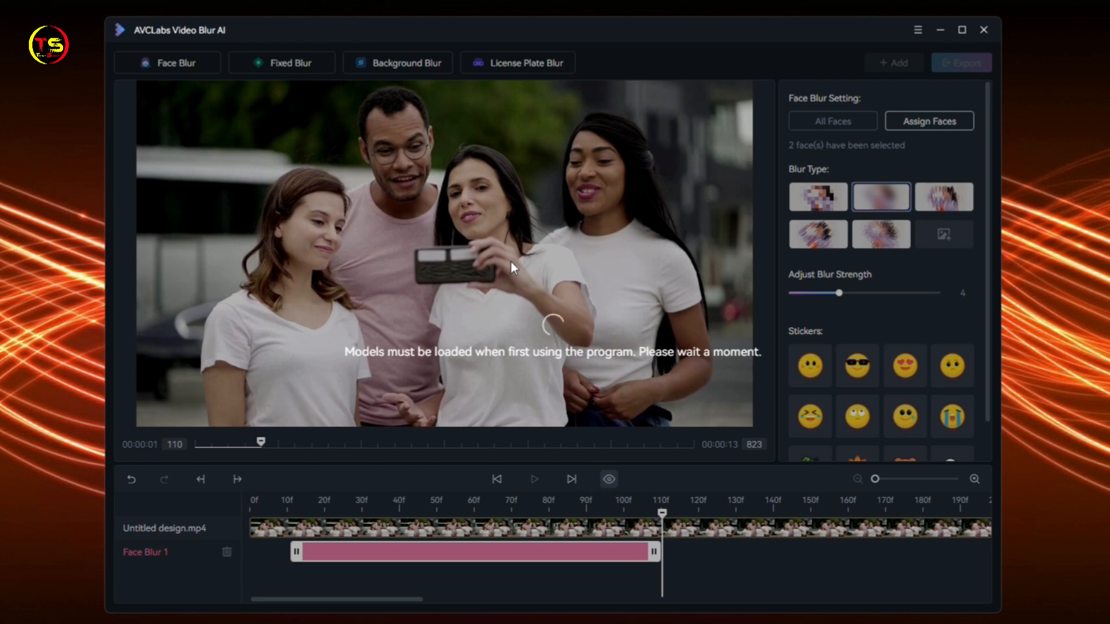
left_click(609, 478)
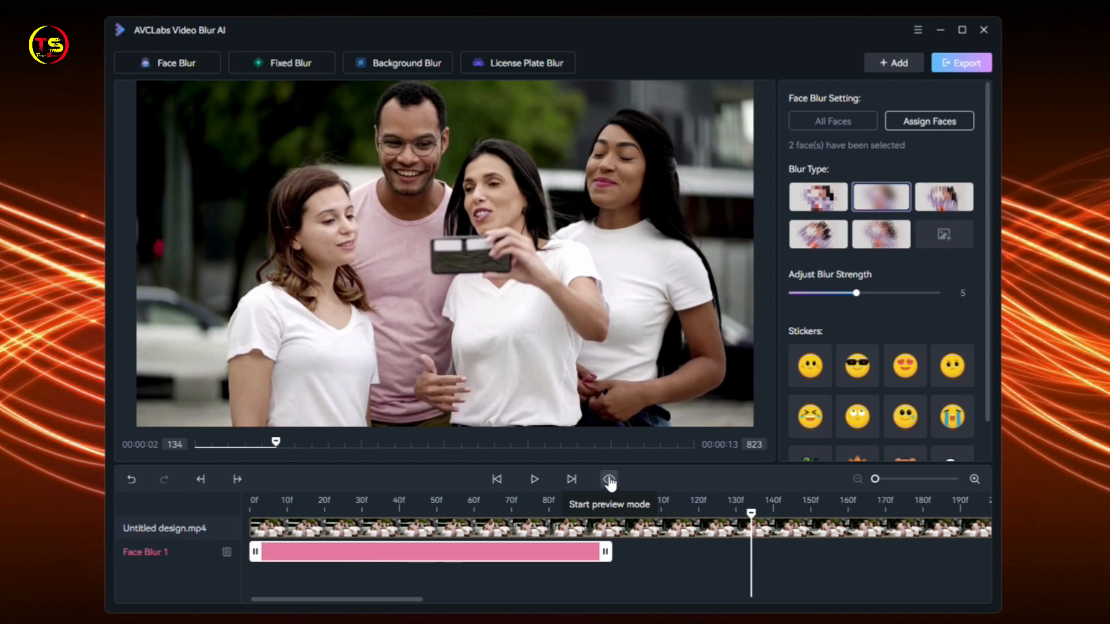
Step: Export the blurred video with mp4/H.264/Auto settings until processing succeeds
left_click(961, 62)
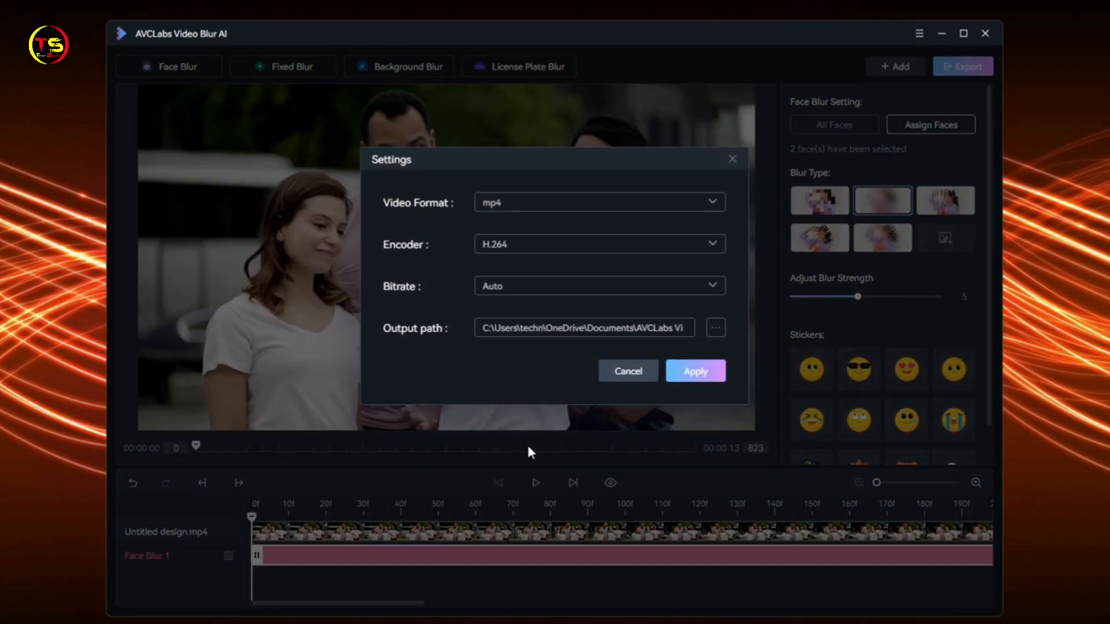
left_click(695, 370)
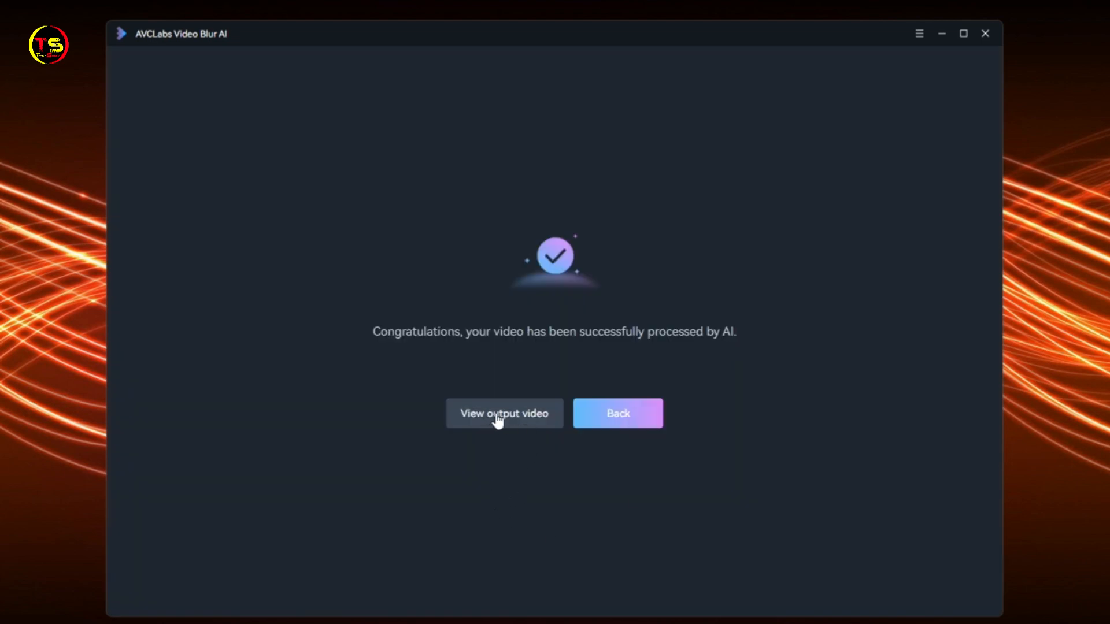
Step: Locate the exported 6.31 MB, 13-second MP4 in its folder and play it
left_click(504, 414)
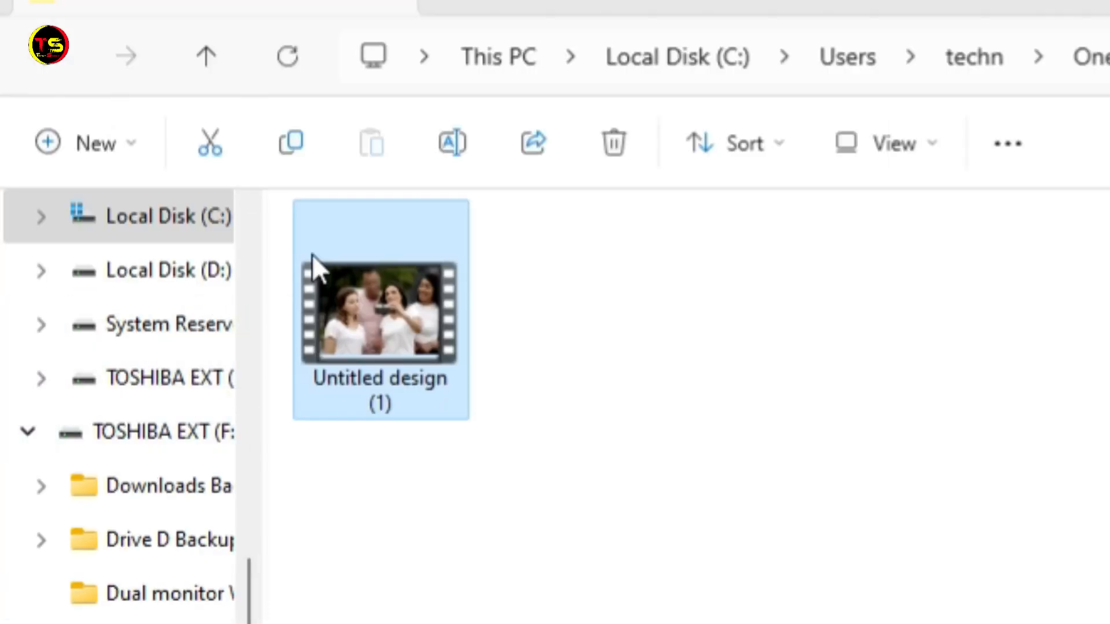
mouse_move(397, 322)
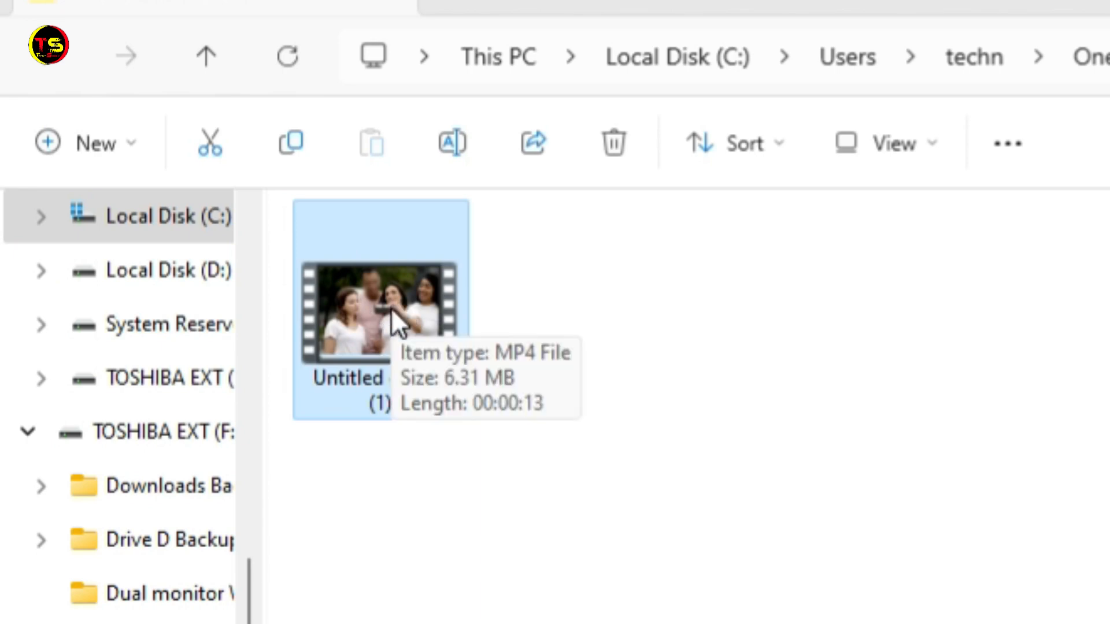
double_click(380, 310)
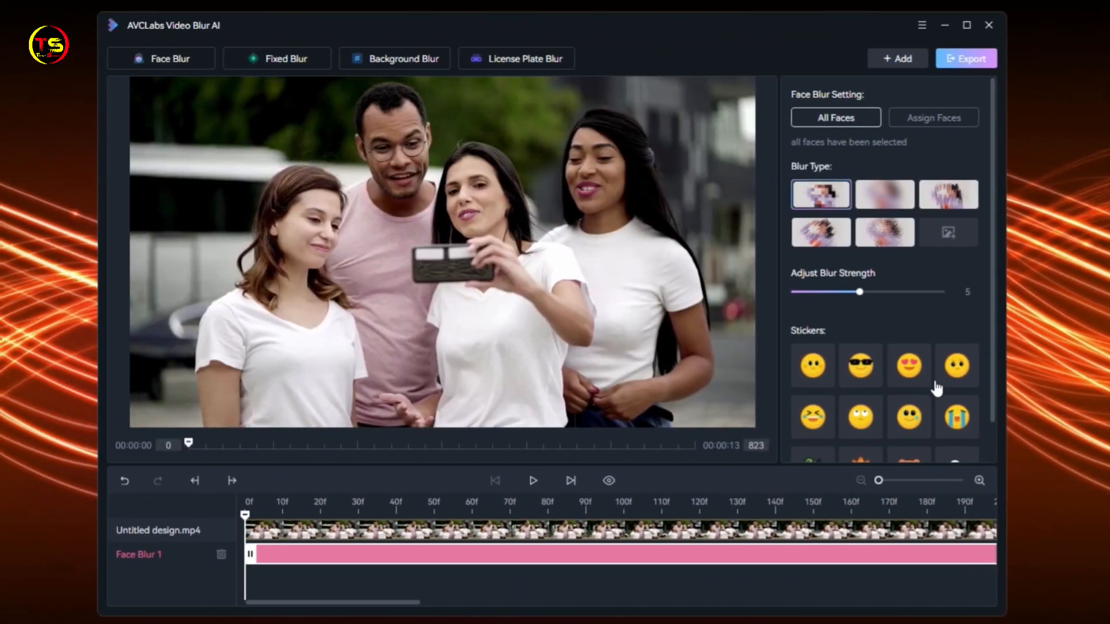
Step: Cover all faces with the heart-eyes sticker and export the sticker-faced video
scroll("down", 3)
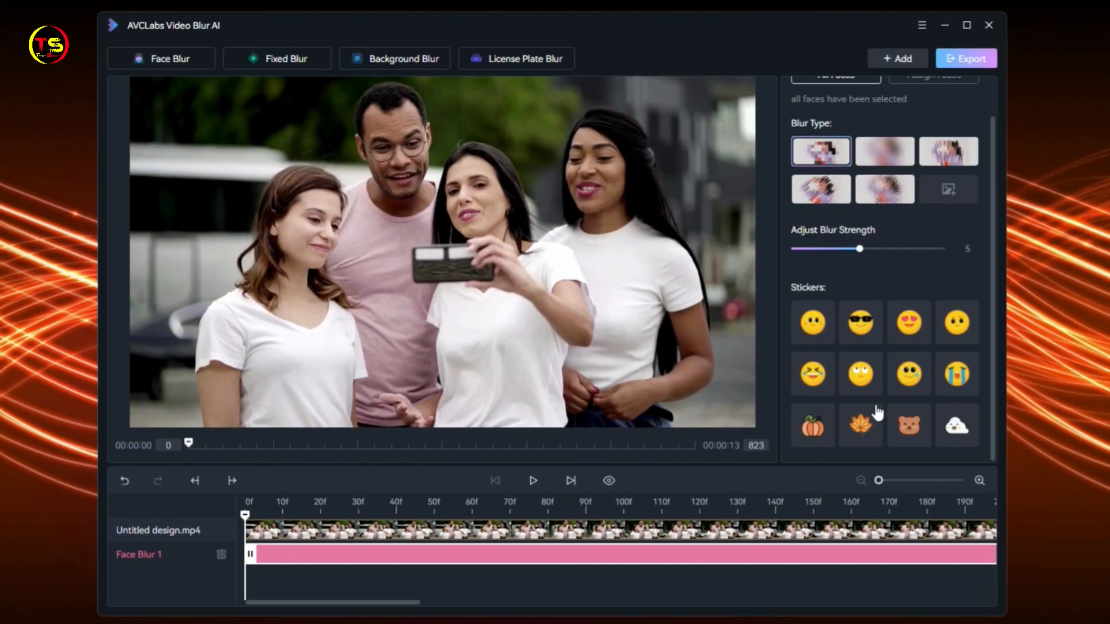
left_click(909, 322)
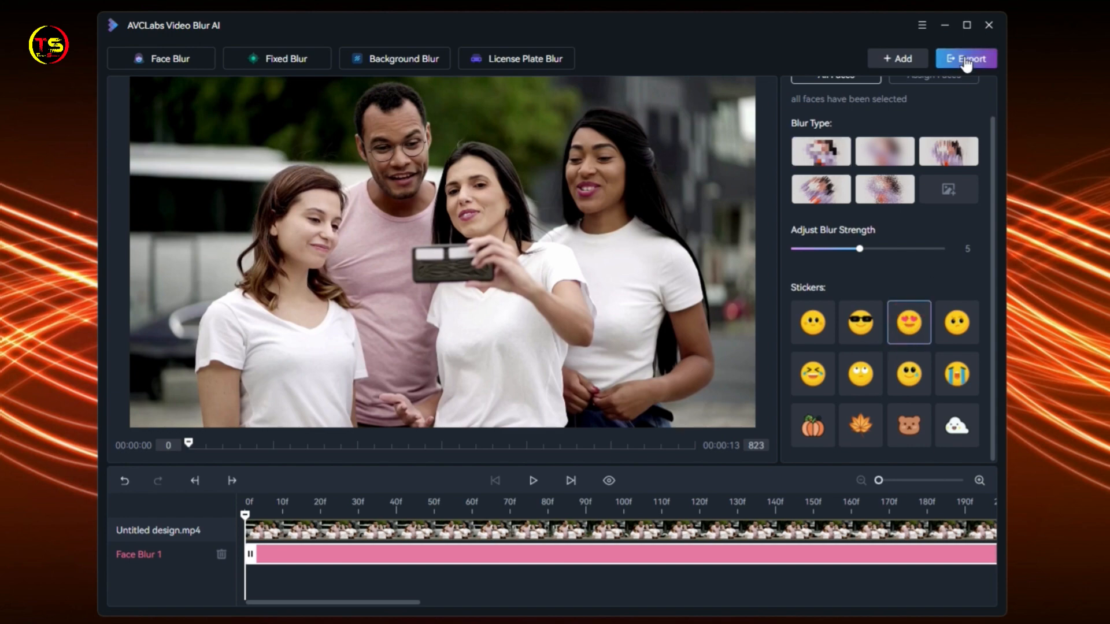
left_click(965, 58)
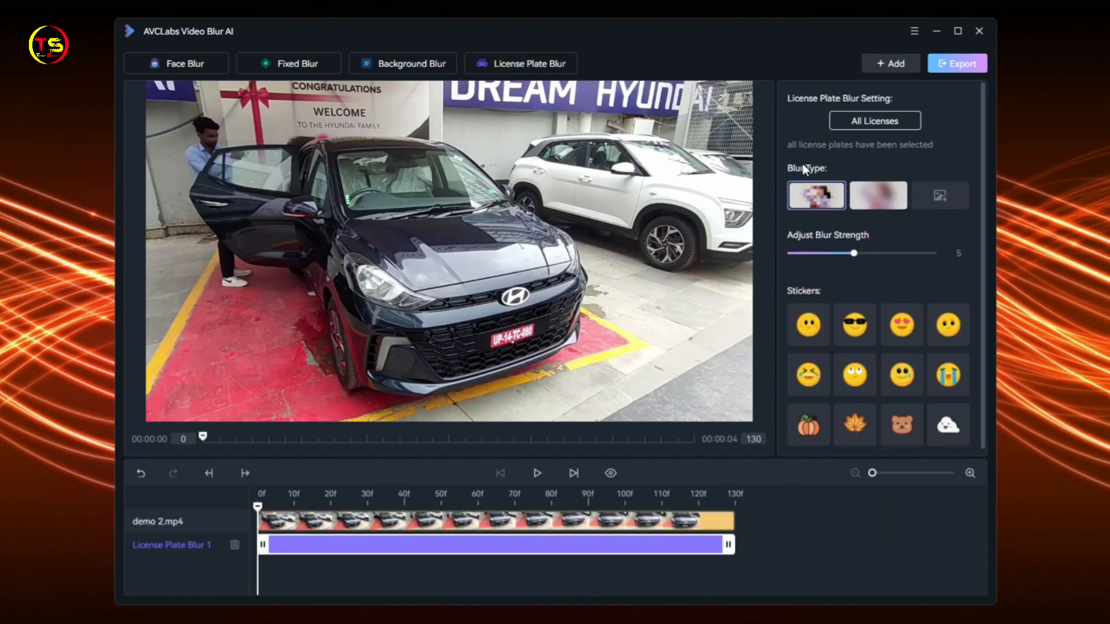
Step: Switch the license plate to the second (smooth) blur type and export the video
left_click(877, 196)
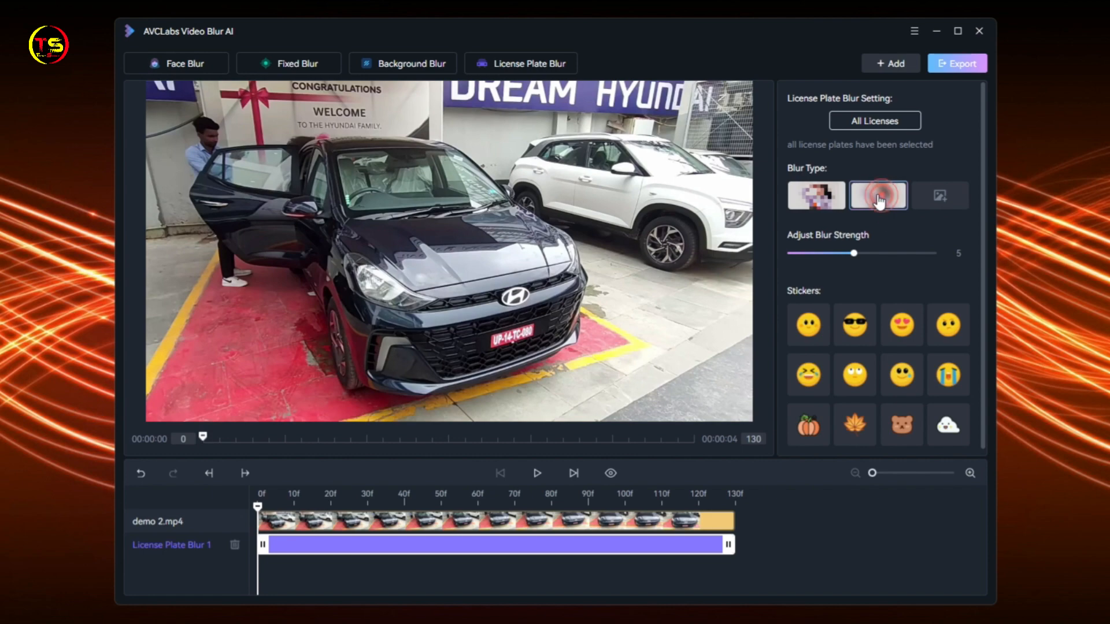
left_click(957, 62)
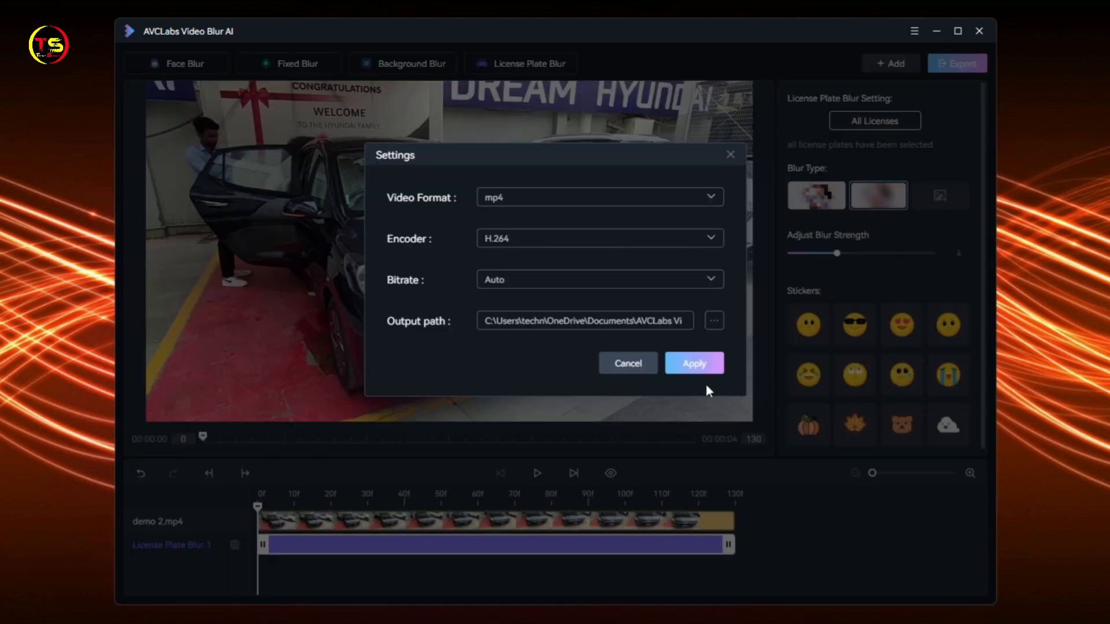
left_click(693, 362)
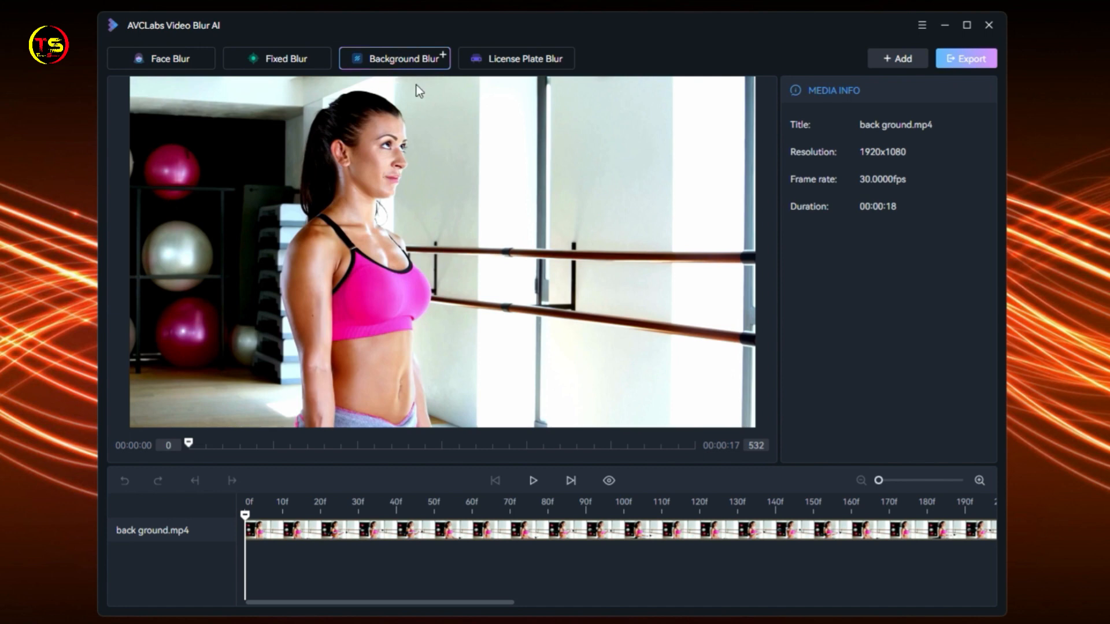
Step: Add a Background Blur at strength 1 to back ground.mp4, then delete its track
left_click(394, 58)
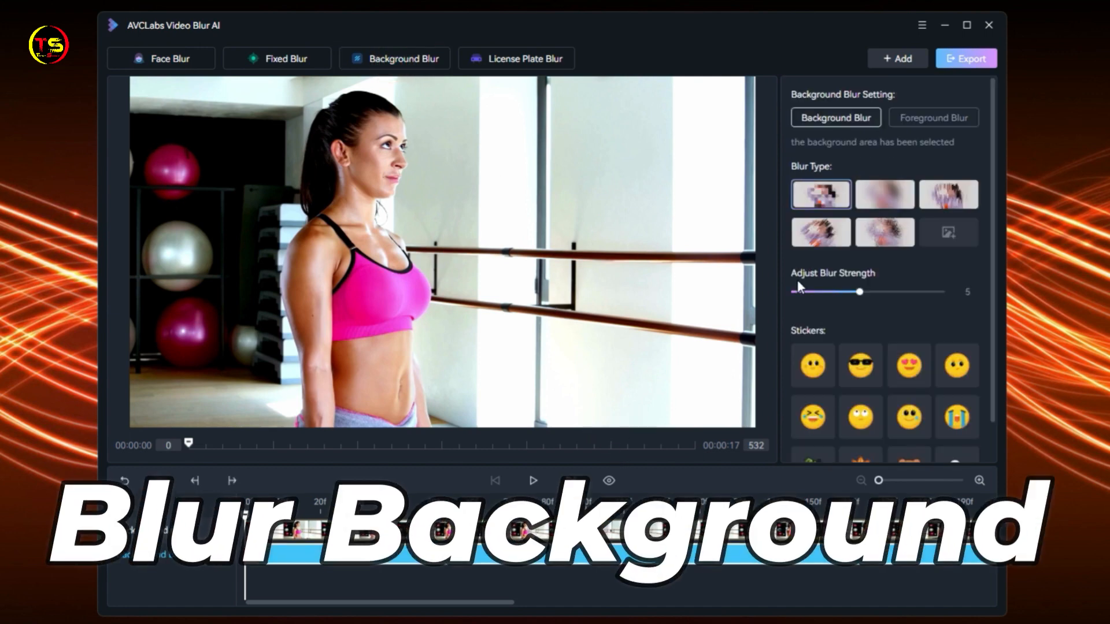
left_click(884, 233)
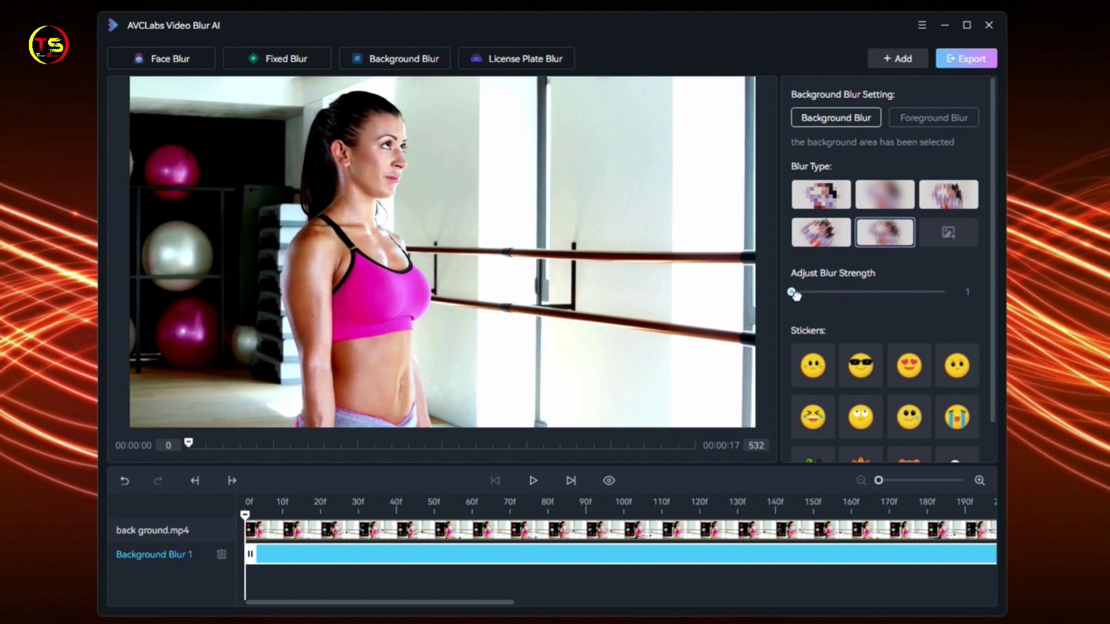
left_click(965, 58)
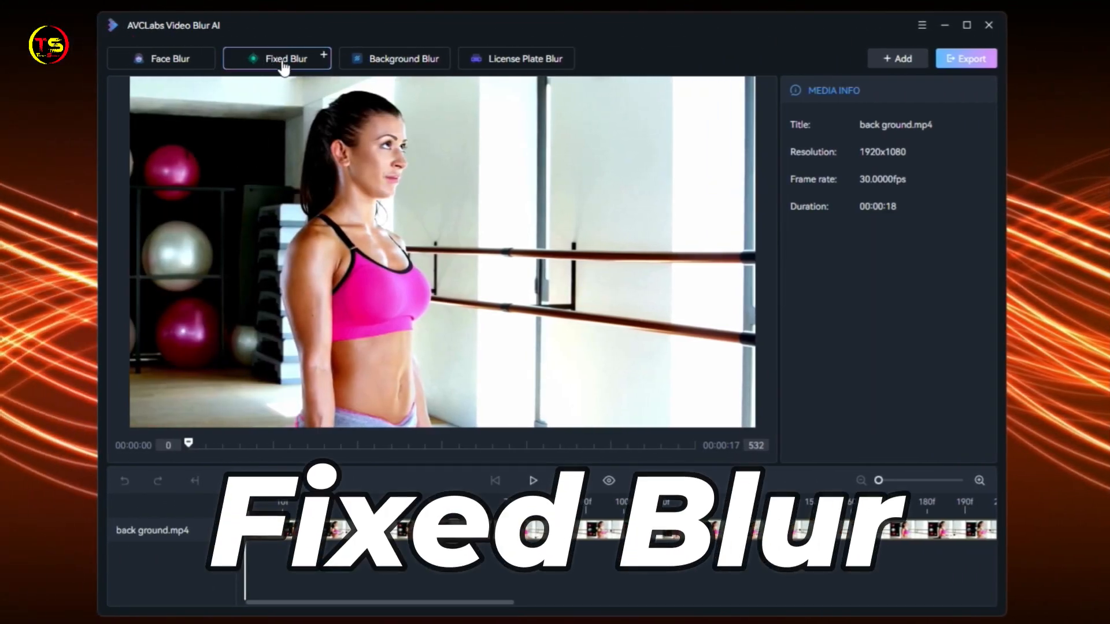
Step: Add a Rectangle Fixed Blur at strength 7 and drag it over the white exercise ball
left_click(276, 58)
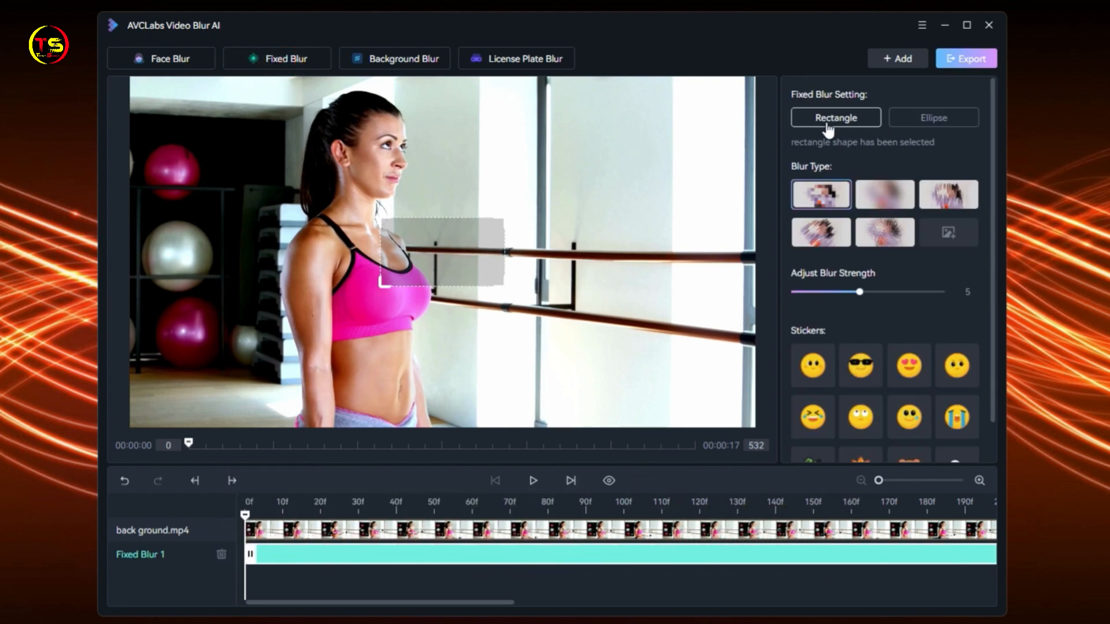
mouse_move(339, 296)
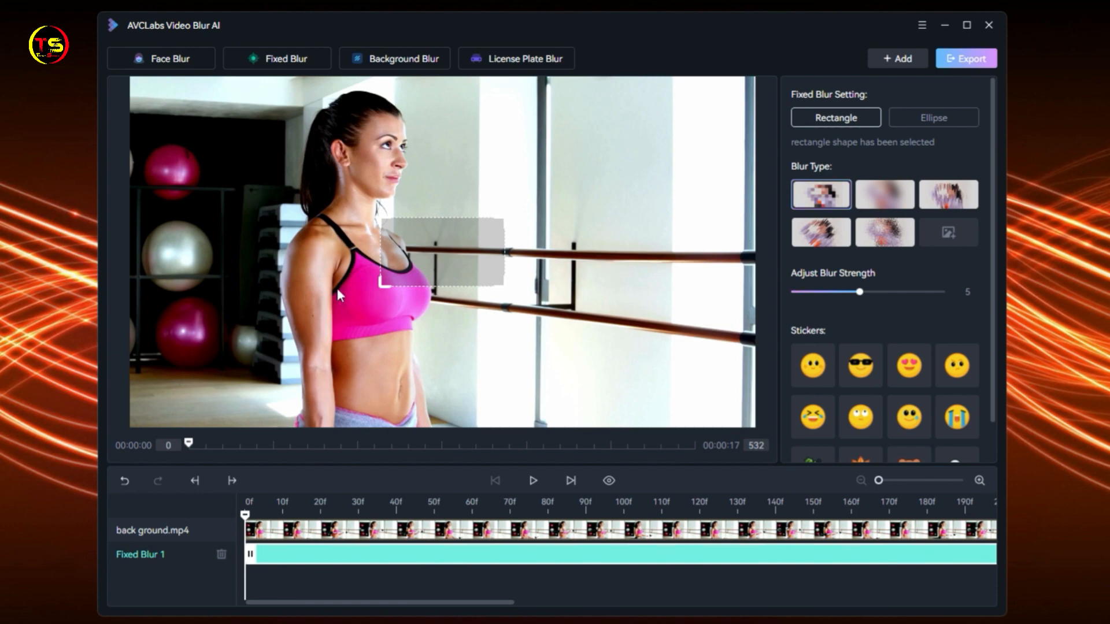
mouse_move(463, 267)
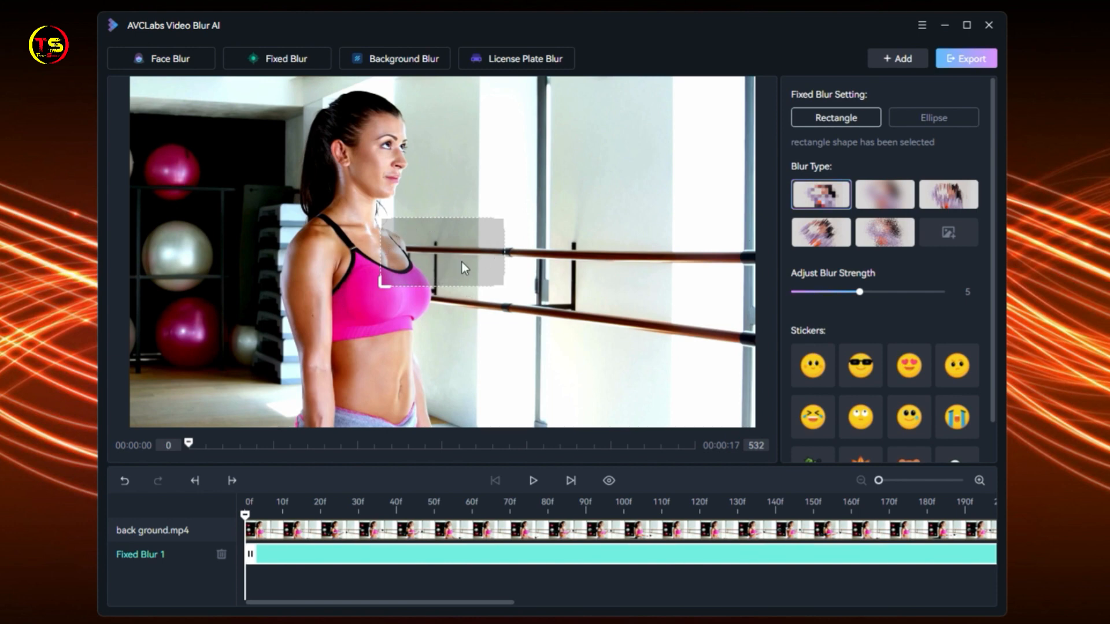
mouse_move(933, 117)
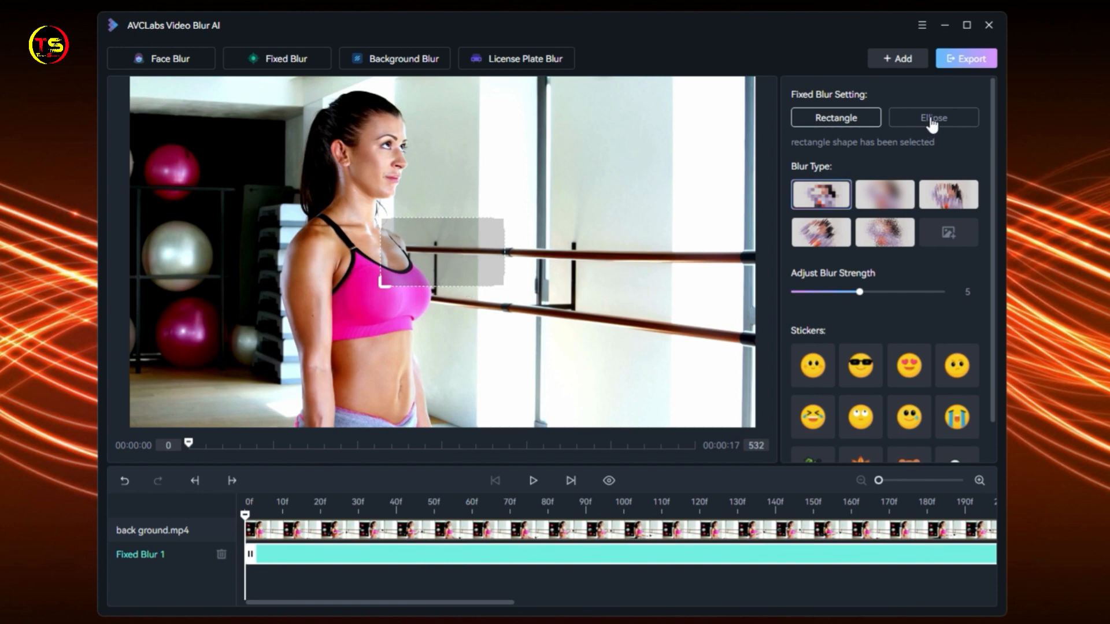
left_click(834, 118)
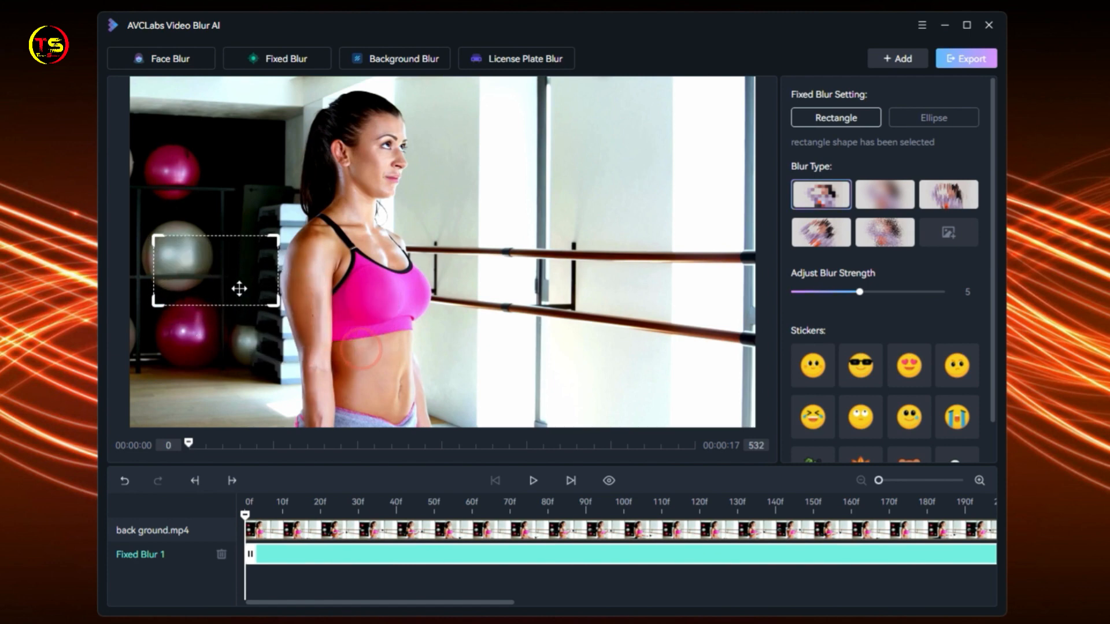
left_click_drag(217, 269, 198, 253)
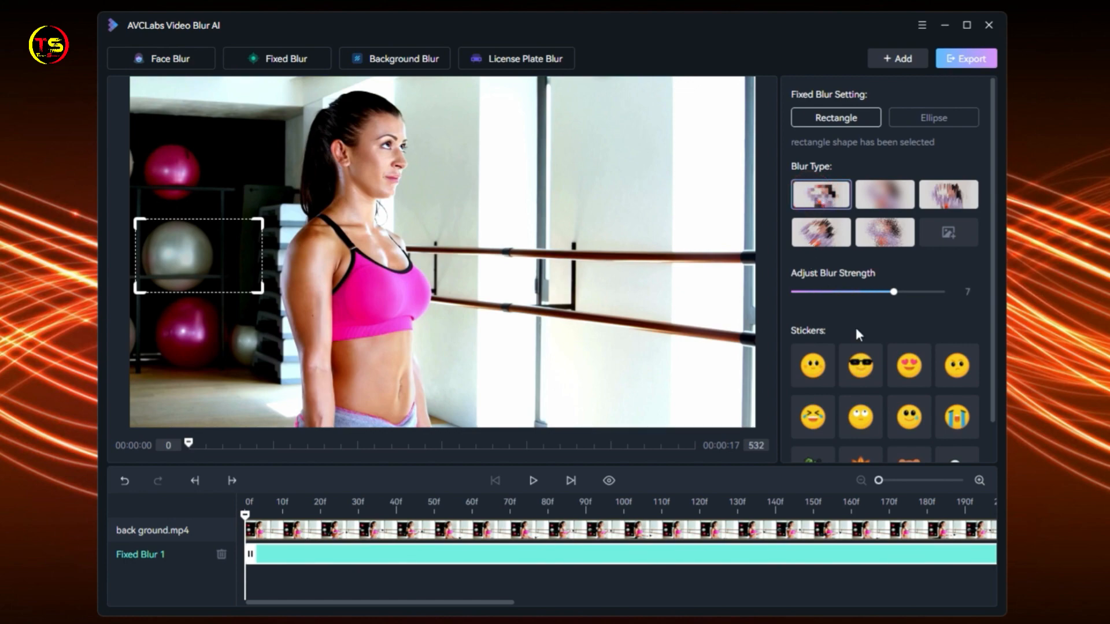
Step: Export the fixed-blur gym clip as an H.264 MP4 via Settings > Apply
left_click(965, 58)
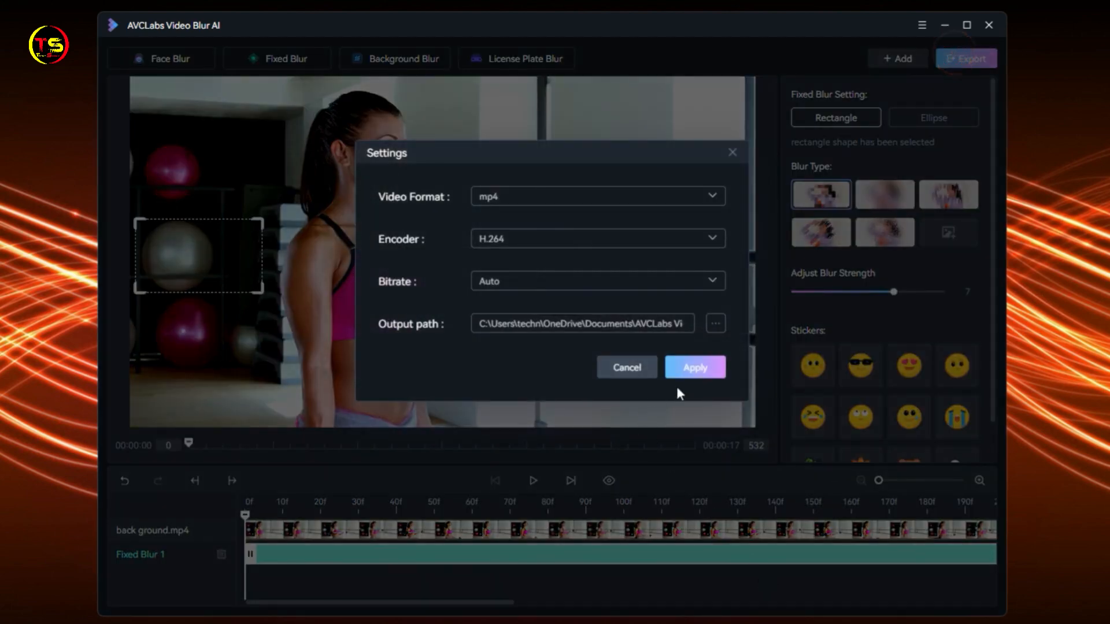
left_click(694, 366)
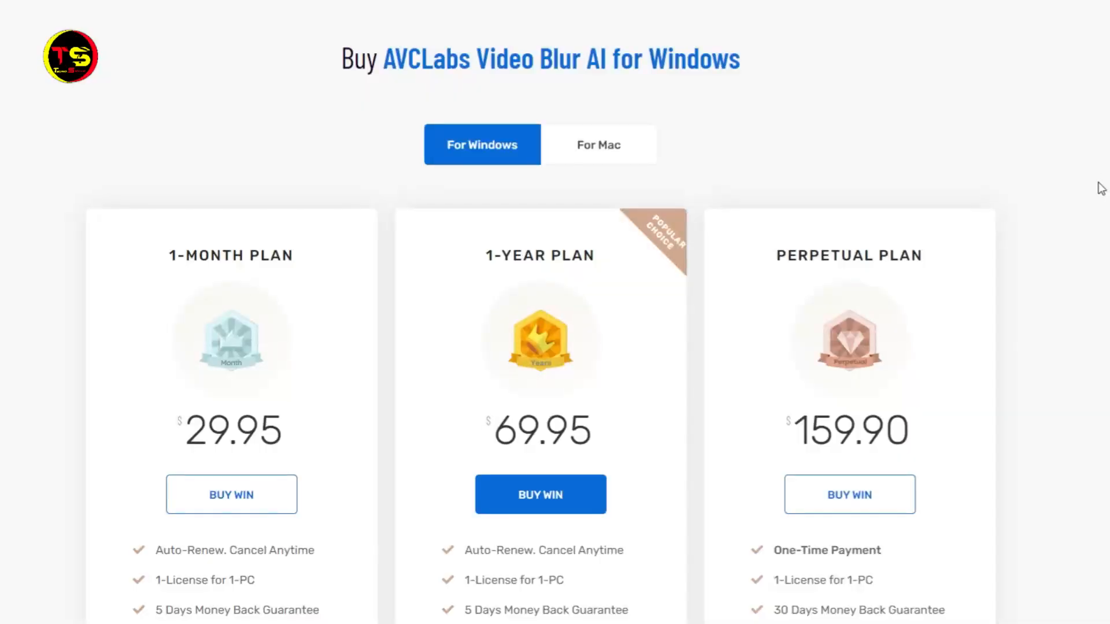
Step: Scroll the buy page down to the 1-month, 1-year and perpetual plan cards
scroll("down", 3)
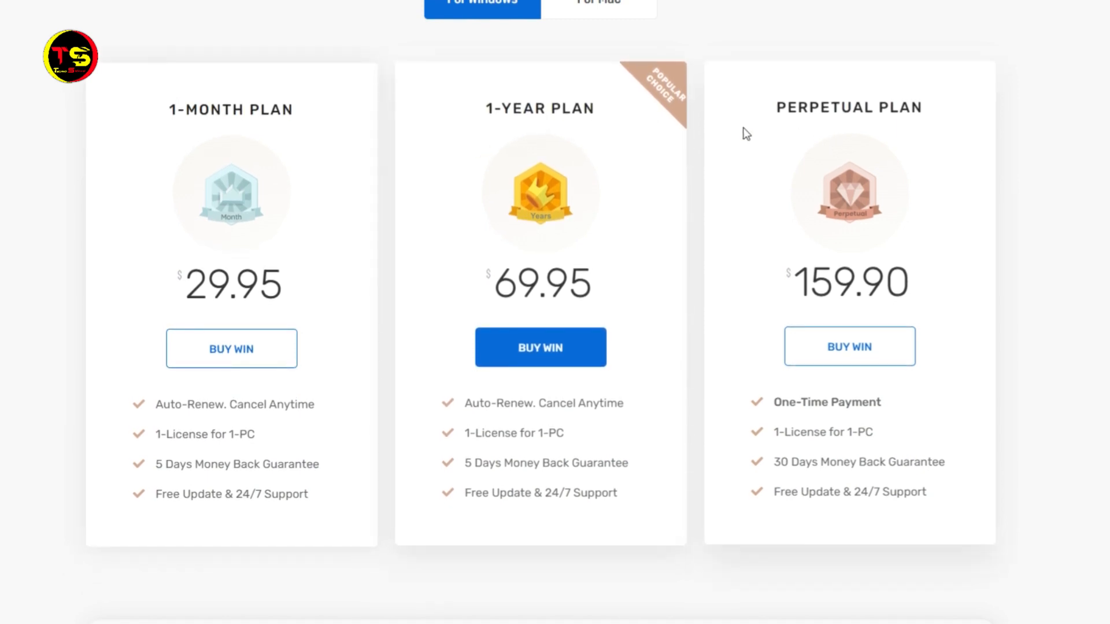
mouse_move(771, 244)
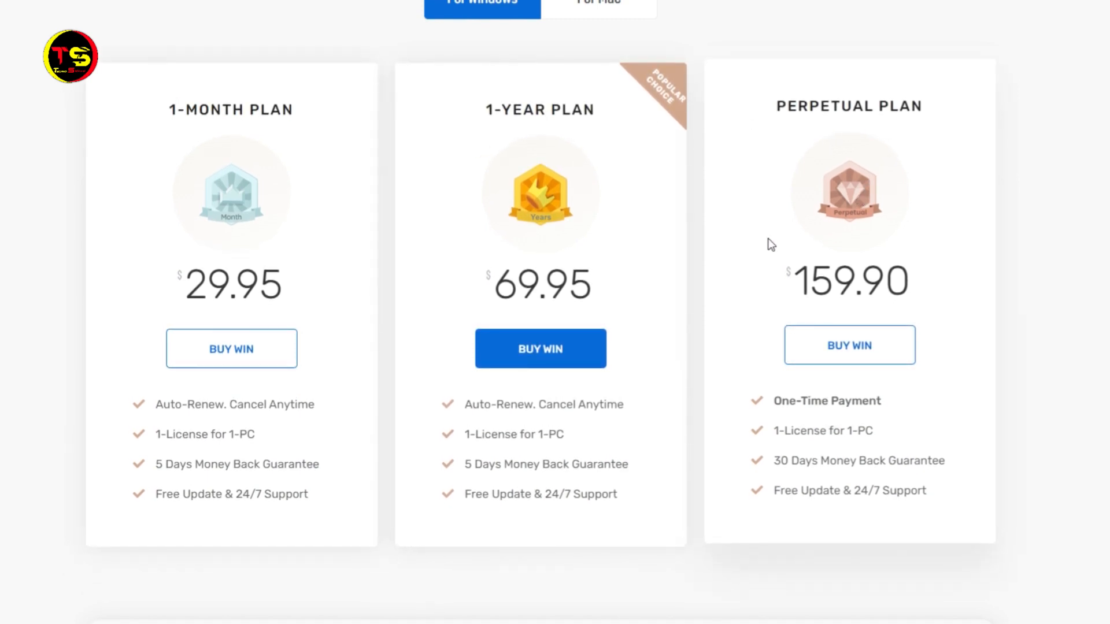